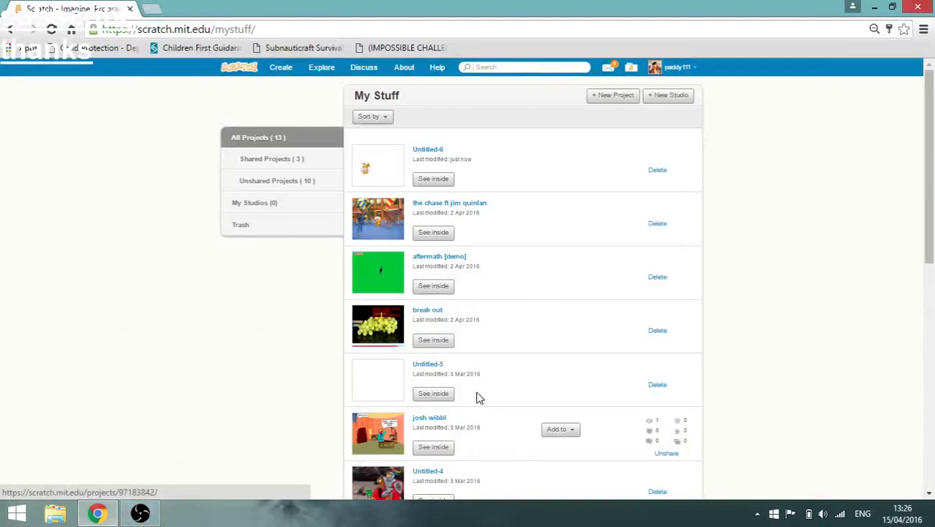
{"action": "mouse_move", "coordinate": [763, 243]}
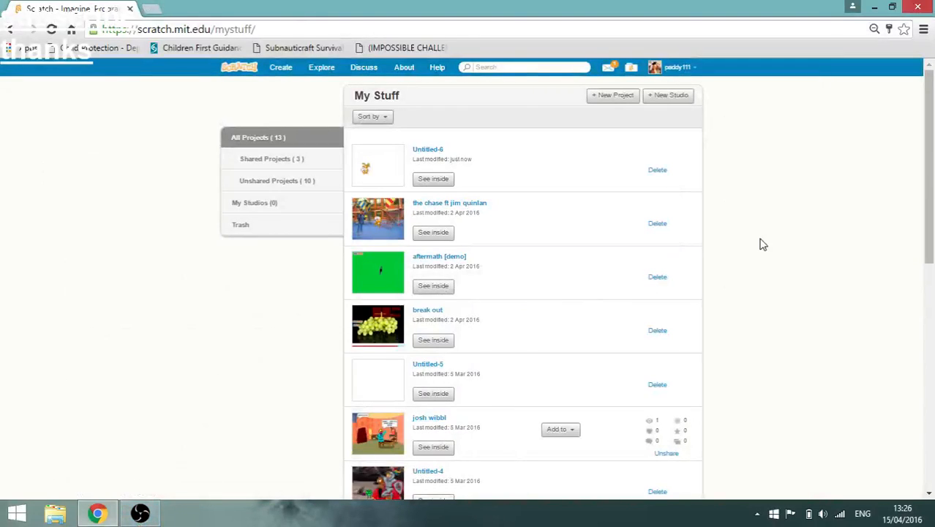
Create new project Untitled-7 and show the cat sprite's costume in the paint editor
{"action": "scroll", "scroll_direction": "down", "scroll_amount": 3}
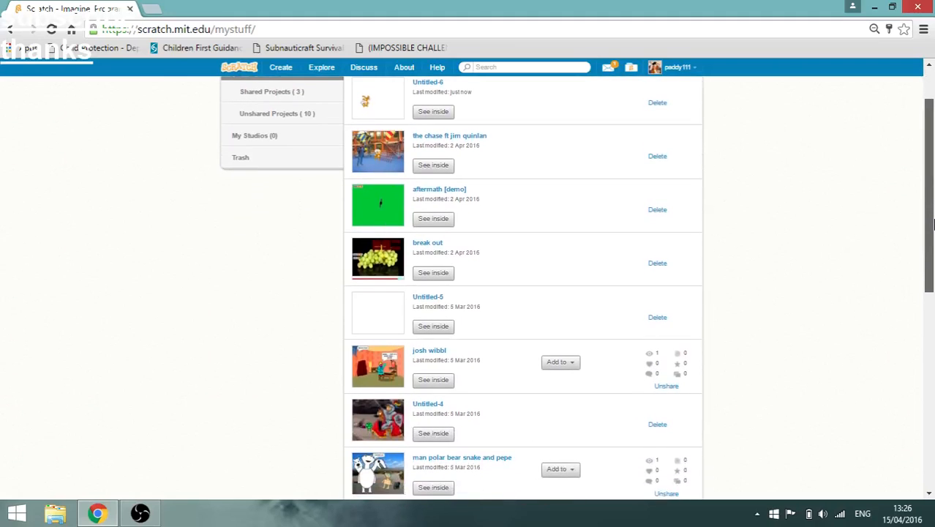
{"action": "scroll", "scroll_direction": "down", "scroll_amount": 3}
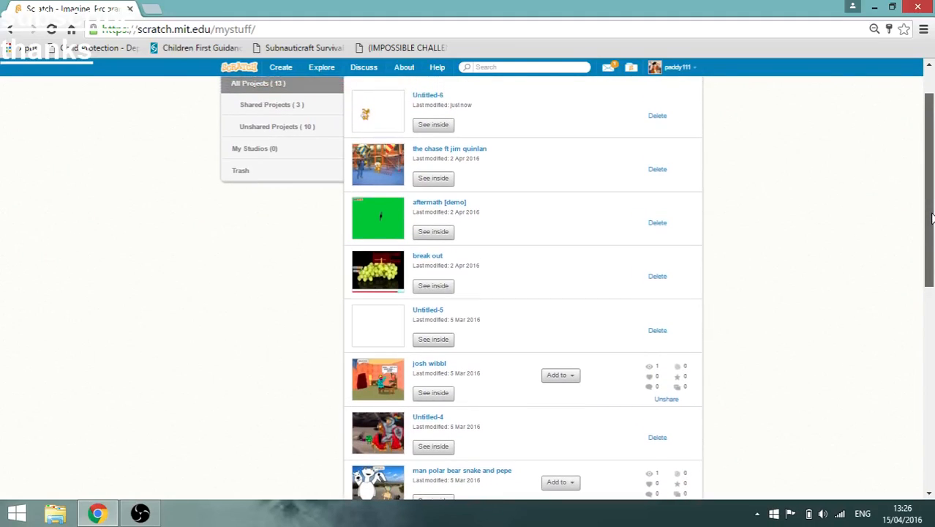
{"action": "scroll", "scroll_direction": "up", "scroll_amount": 3}
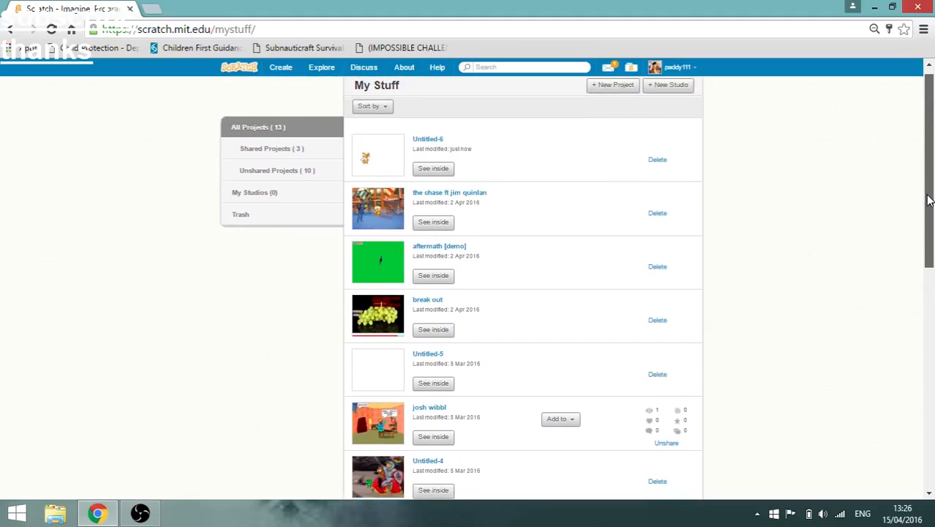
{"action": "scroll", "scroll_direction": "down", "scroll_amount": 3}
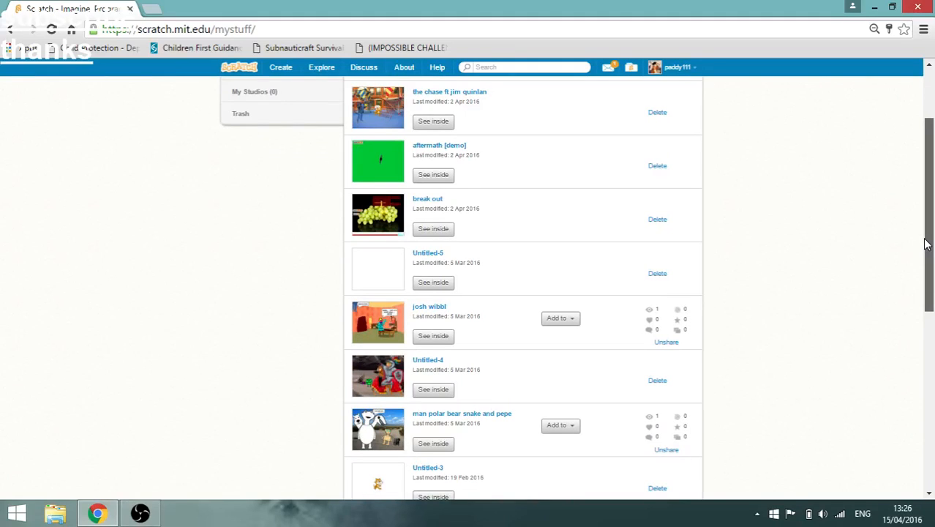
{"action": "mouse_move", "coordinate": [599, 108]}
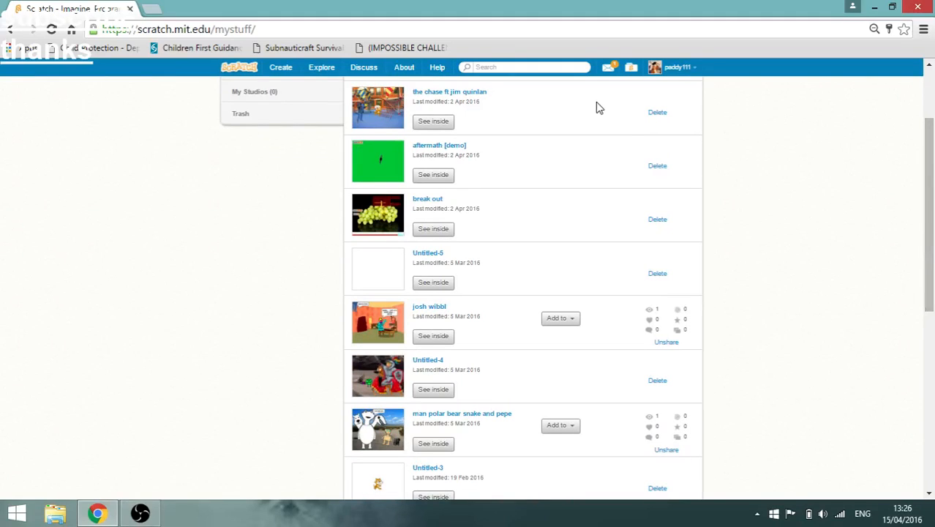
{"action": "left_click", "coordinate": [281, 66]}
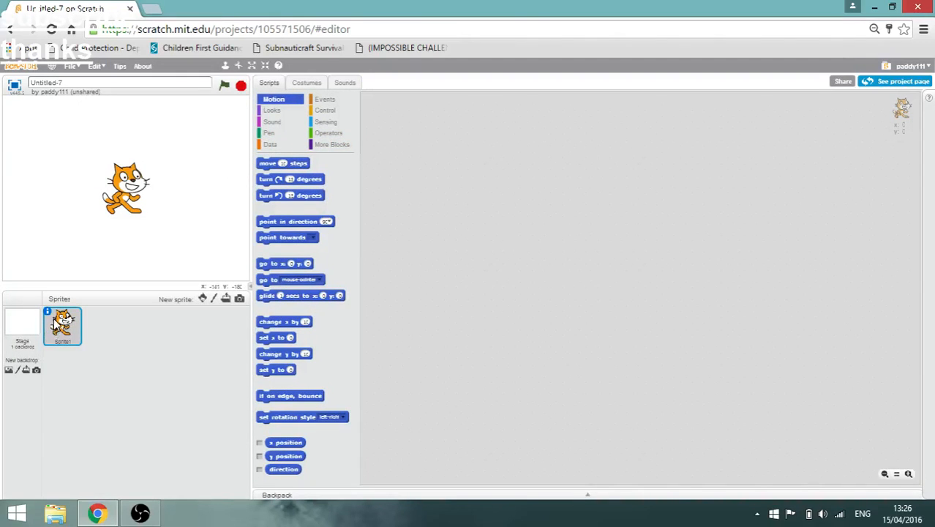
{"action": "mouse_move", "coordinate": [59, 322]}
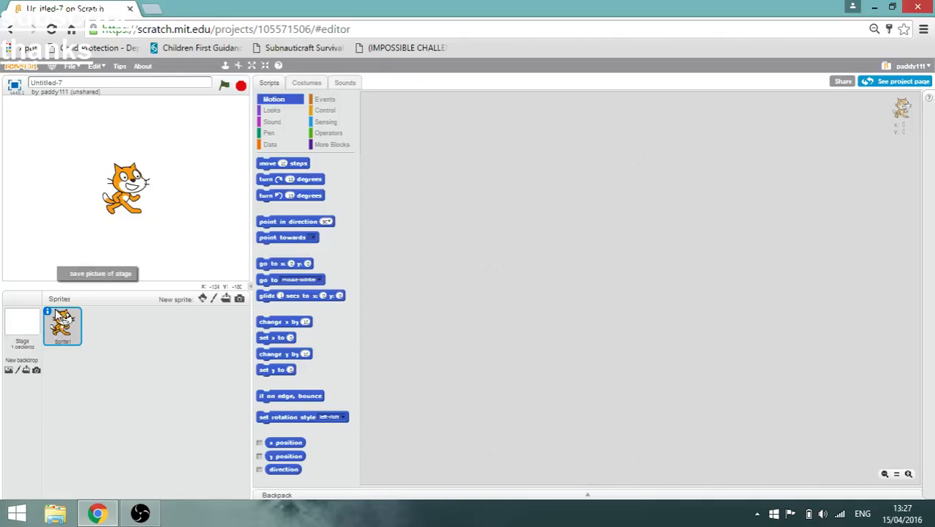
{"action": "left_click", "coordinate": [47, 311]}
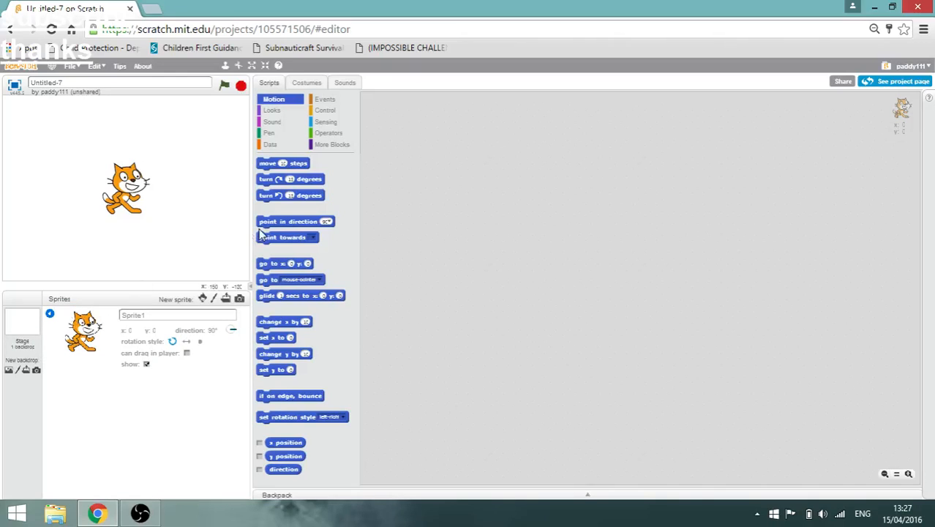
{"action": "left_click", "coordinate": [307, 82]}
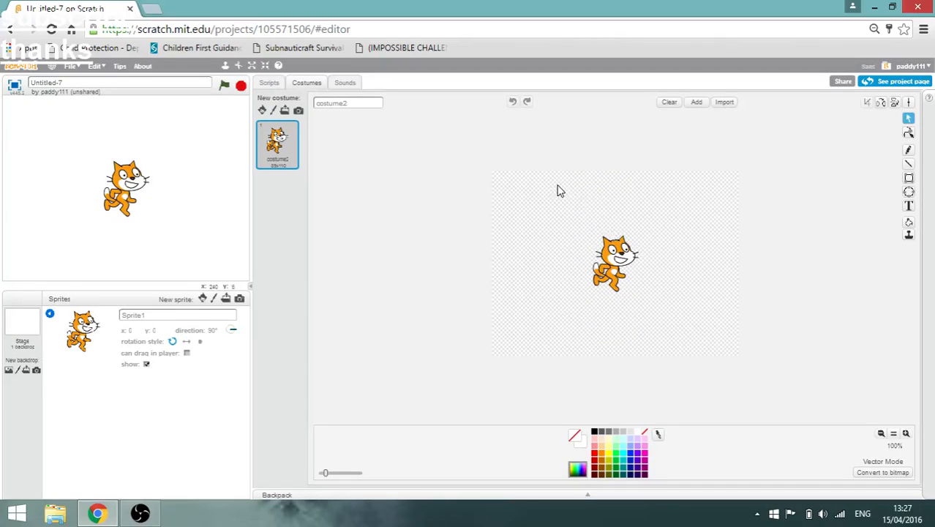
Move the cat to the canvas edge, convert to bitmap, and erase the cat completely
{"action": "left_click", "coordinate": [615, 263]}
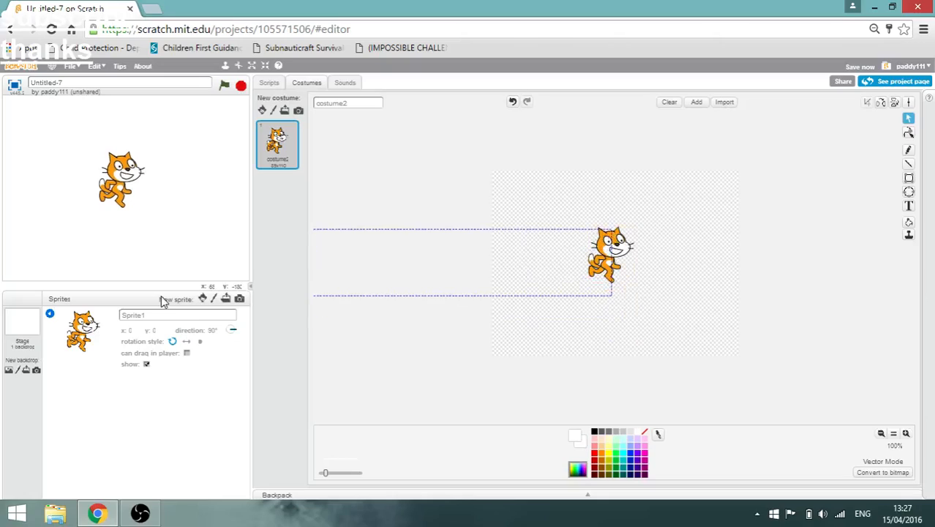
{"action": "left_click_drag", "start_coordinate": [611, 257], "coordinate": [717, 249]}
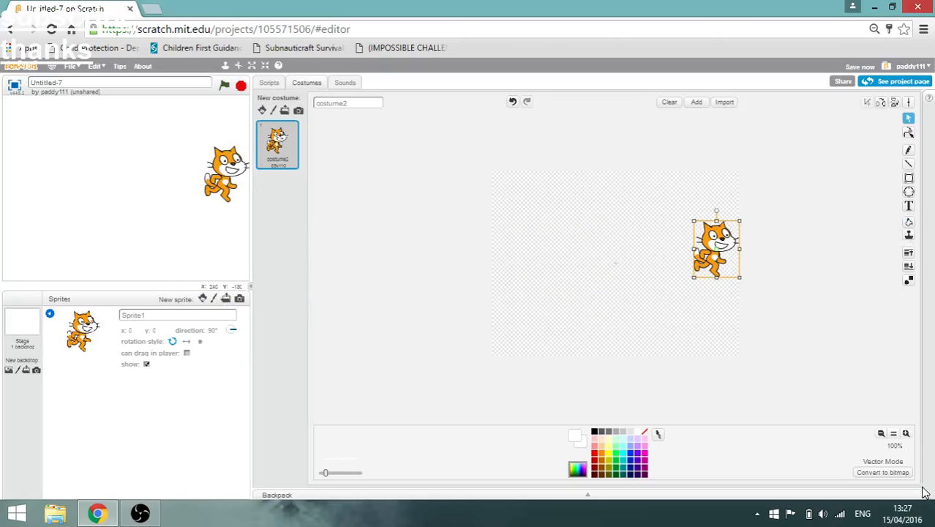
{"action": "left_click", "coordinate": [883, 472]}
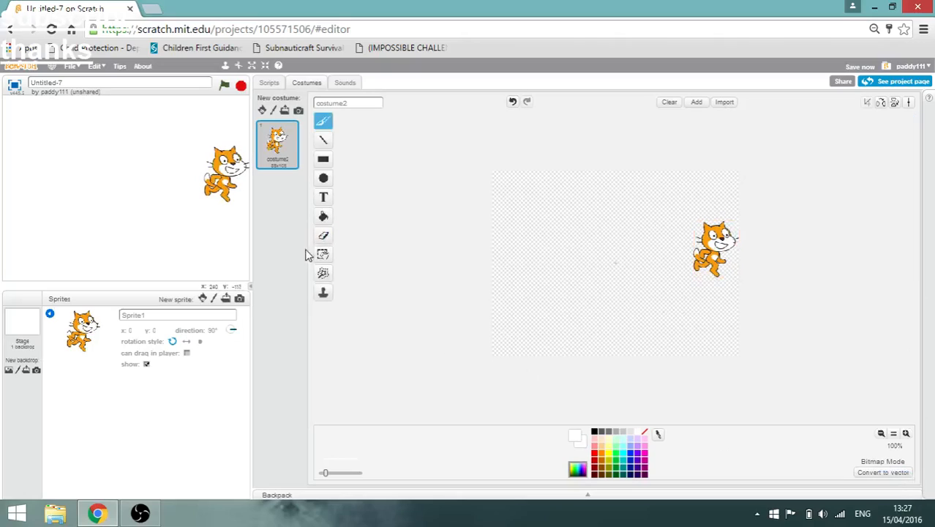
{"action": "left_click", "coordinate": [324, 235]}
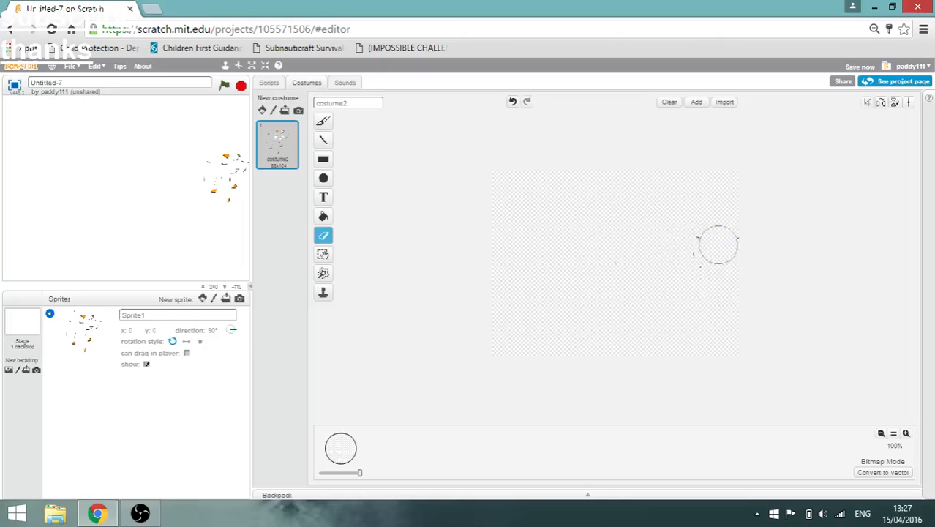
{"action": "left_click", "coordinate": [668, 102]}
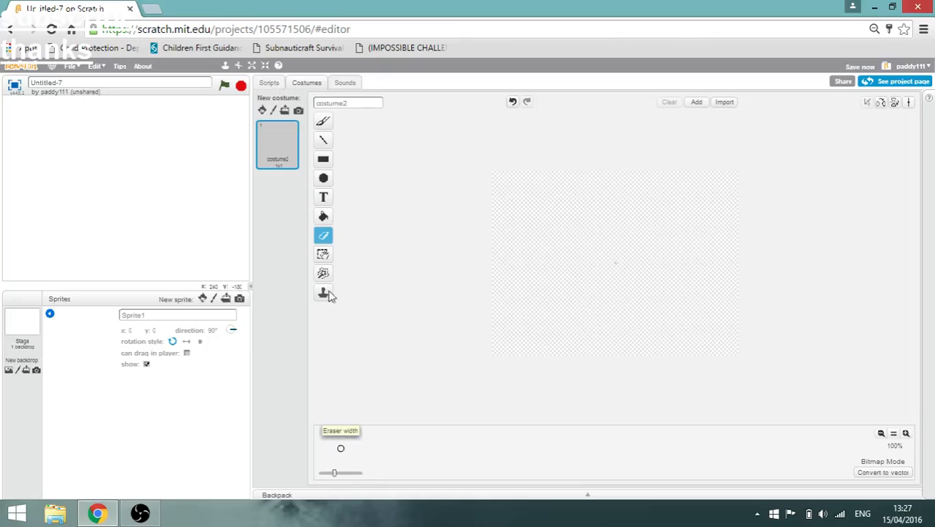
Choose the black Line tool, undo an accidental canvas fill, and draw a rough round outline
{"action": "left_click", "coordinate": [323, 140]}
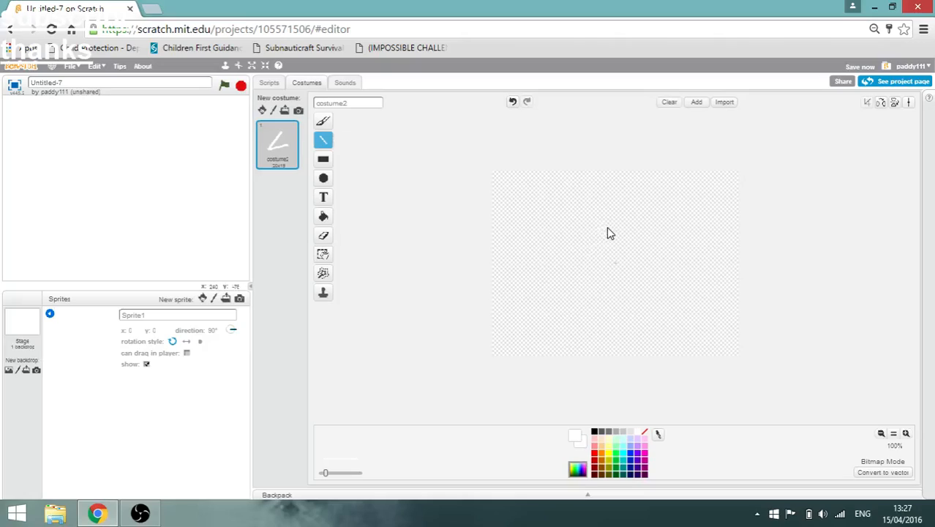
{"action": "mouse_move", "coordinate": [663, 265]}
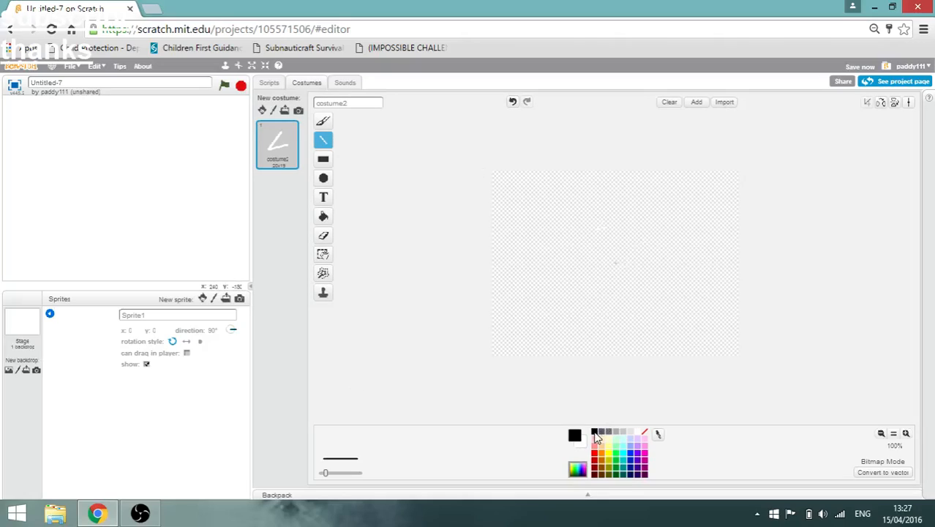
{"action": "left_click", "coordinate": [323, 216]}
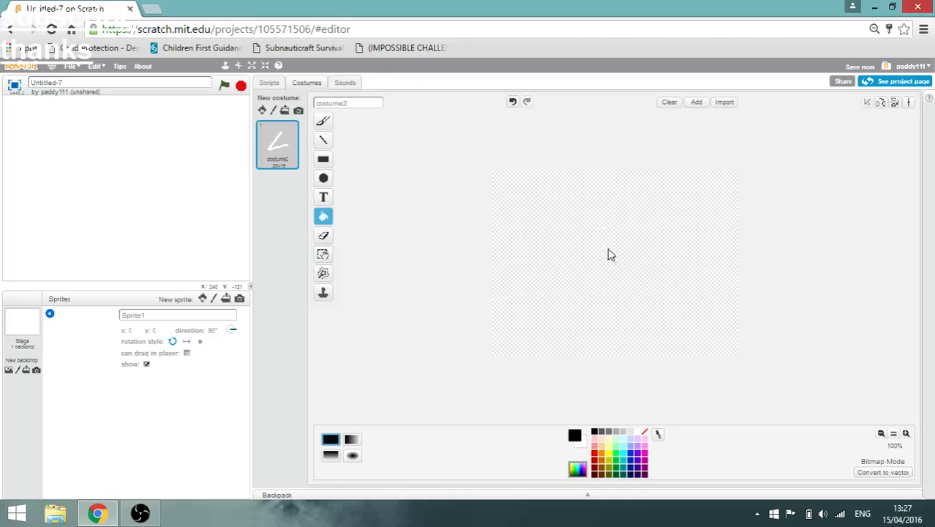
{"action": "left_click", "coordinate": [615, 263]}
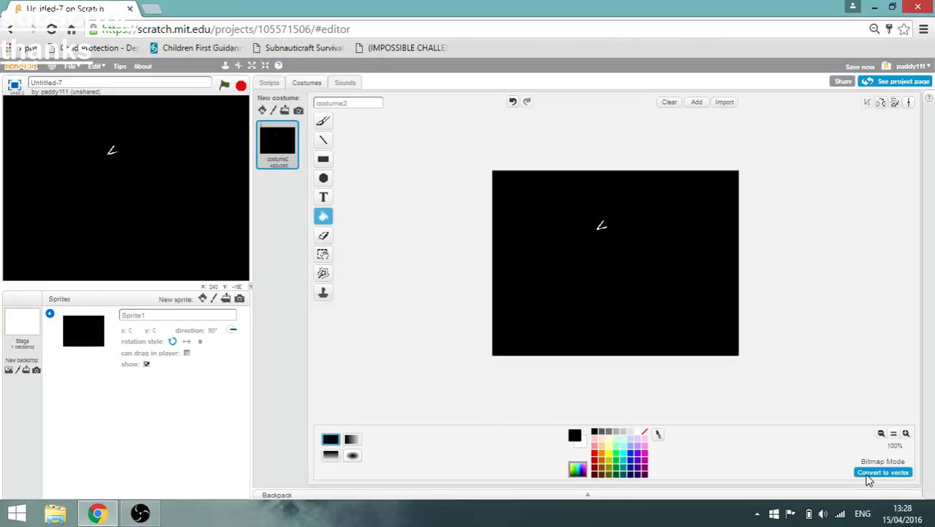
{"action": "left_click", "coordinate": [513, 102]}
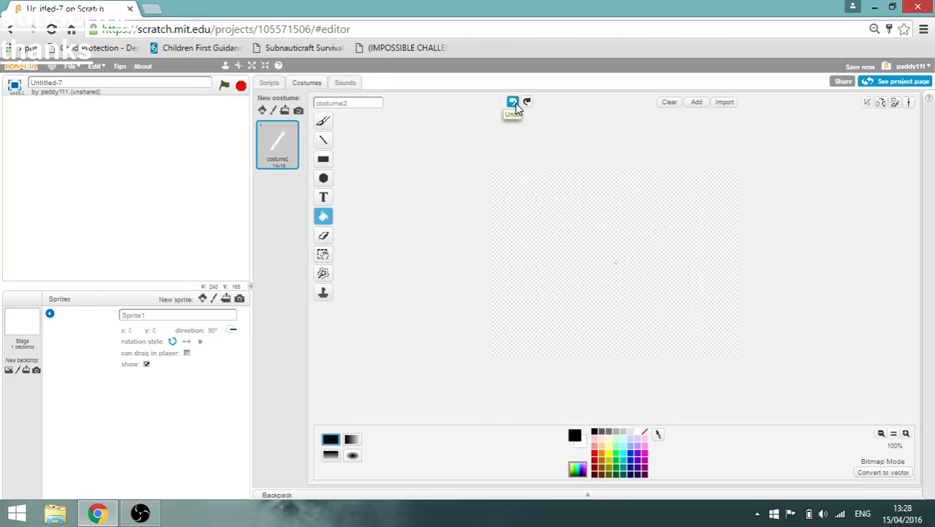
{"action": "left_click", "coordinate": [512, 102]}
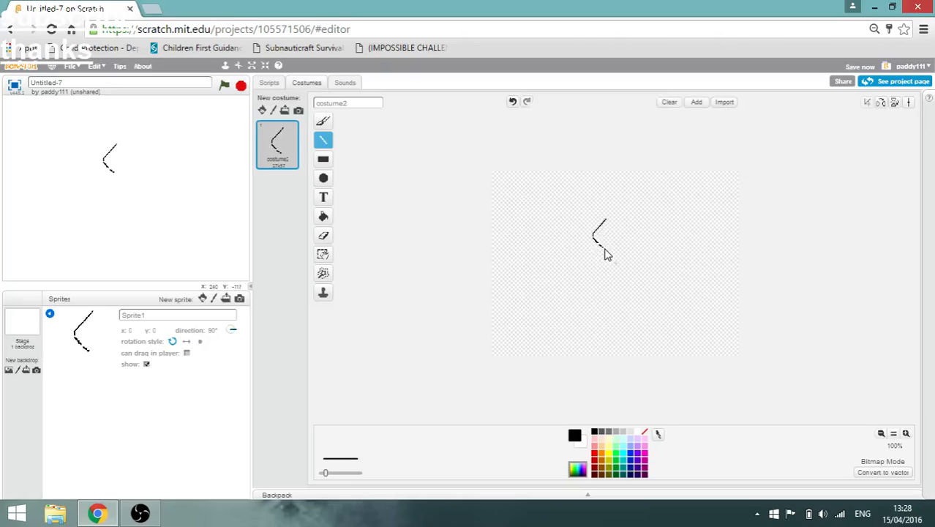
{"action": "mouse_move", "coordinate": [611, 254]}
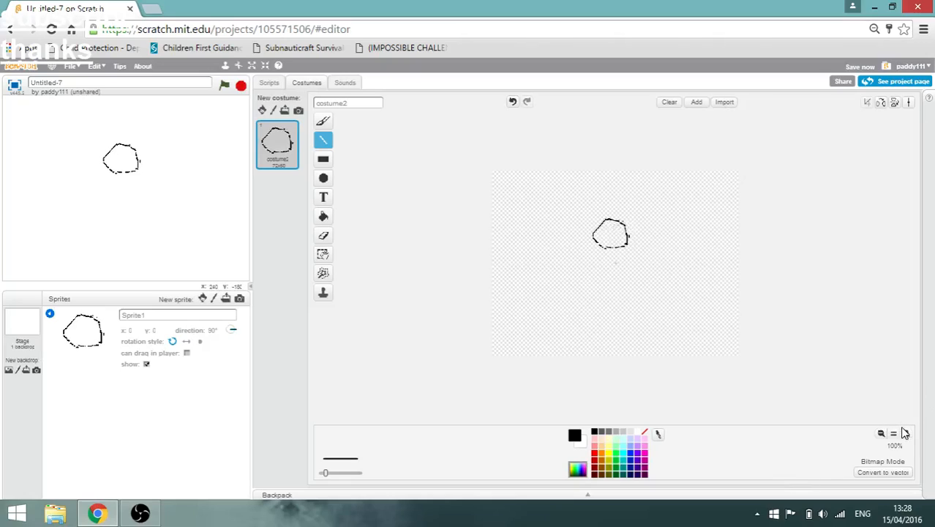
Zoom in and brush over the gaps in the head outline
{"action": "left_click", "coordinate": [906, 434]}
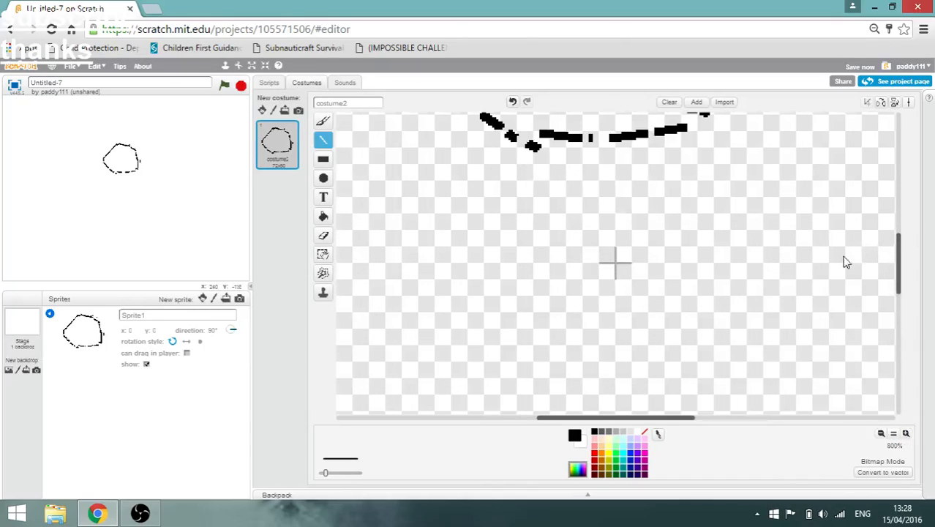
{"action": "left_click", "coordinate": [322, 121]}
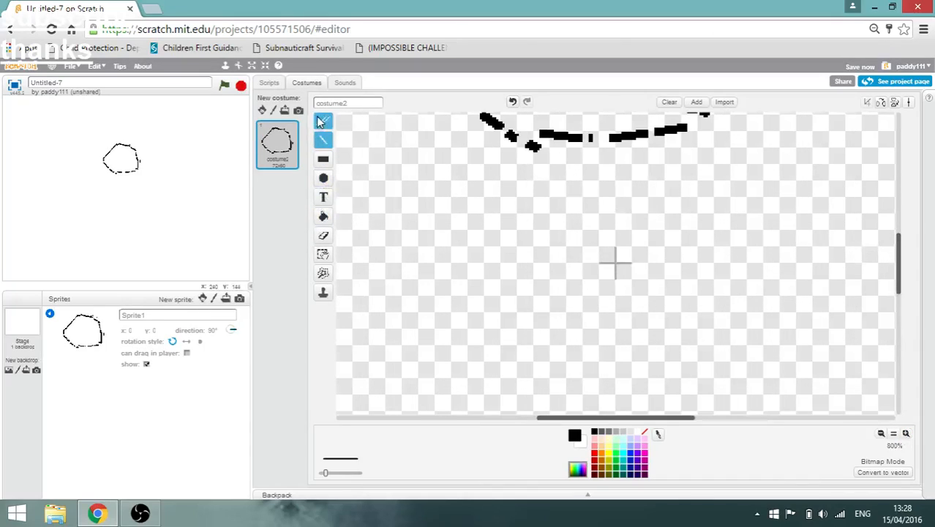
{"action": "left_click", "coordinate": [323, 140]}
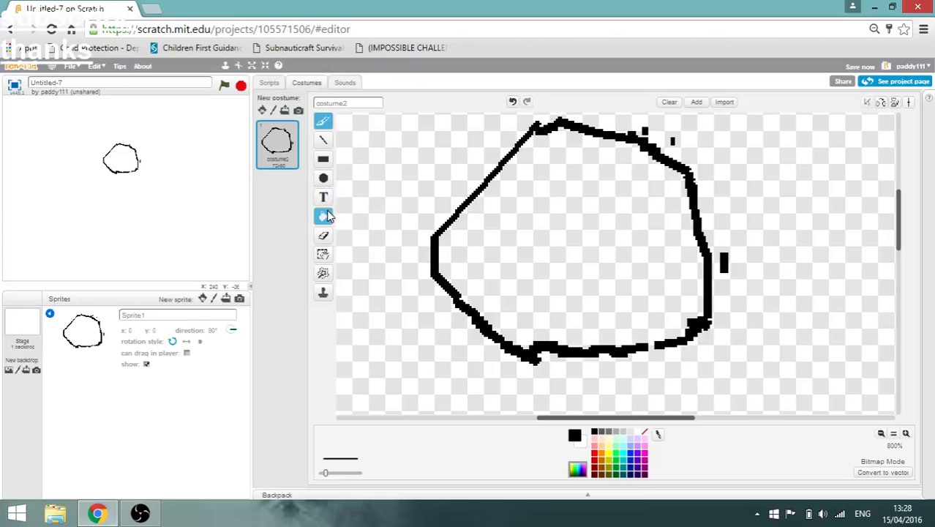
Fill the head pale yellow after undoing a background fill, then readjust the zoom
{"action": "left_click", "coordinate": [323, 216]}
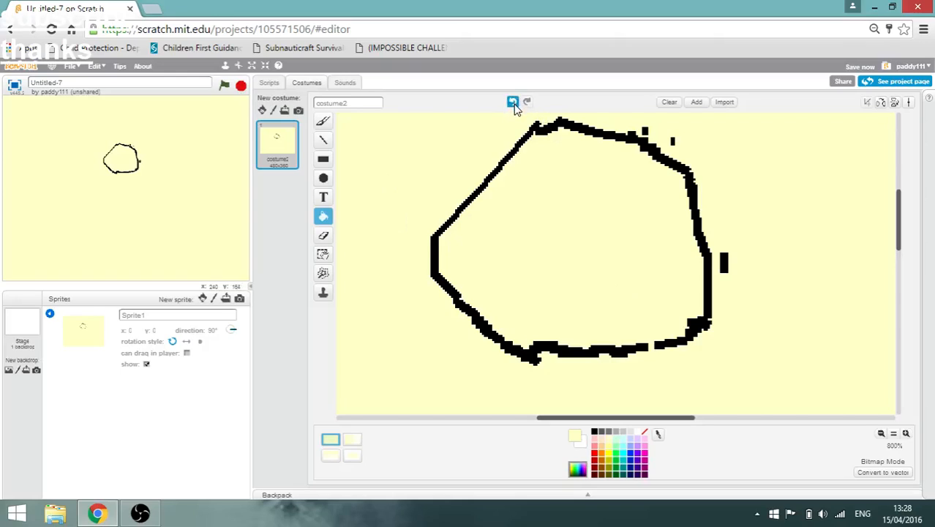
{"action": "left_click", "coordinate": [513, 102]}
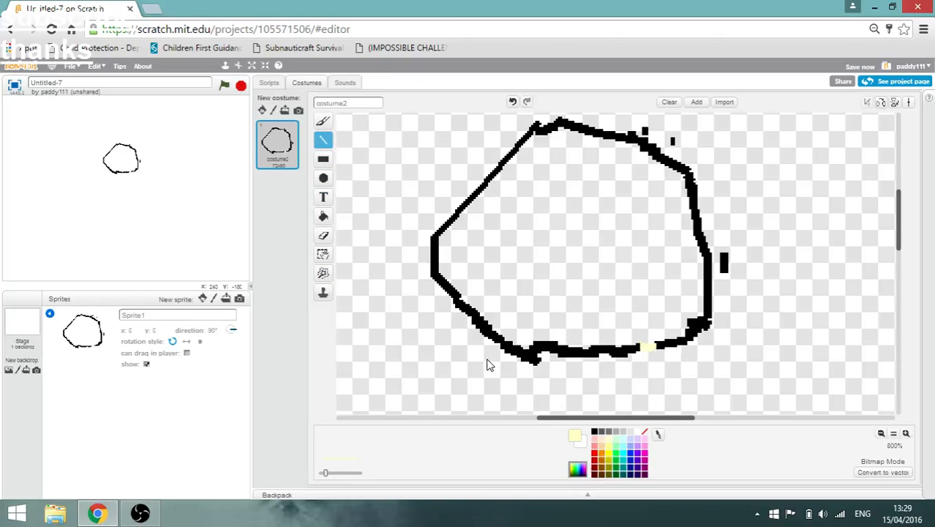
{"action": "left_click", "coordinate": [556, 261]}
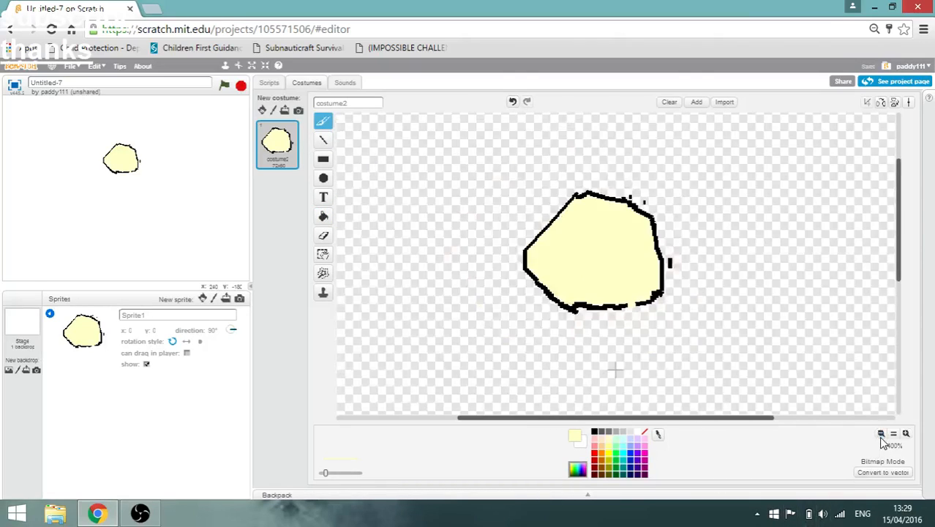
{"action": "left_click", "coordinate": [882, 434]}
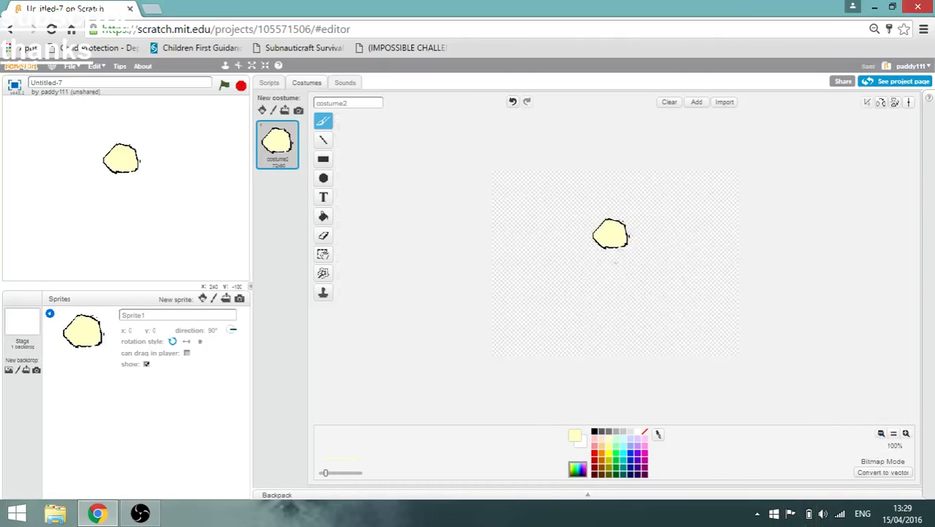
{"action": "left_click", "coordinate": [906, 433]}
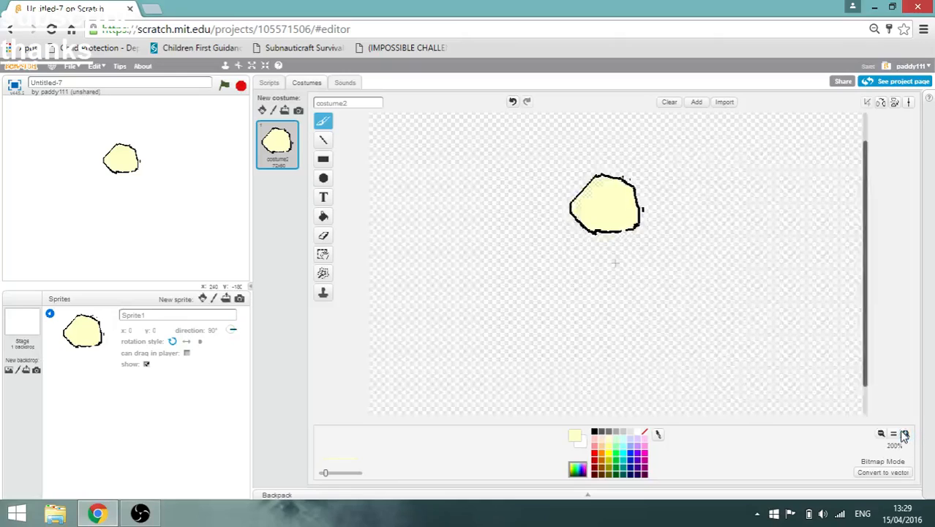
{"action": "left_click", "coordinate": [882, 434]}
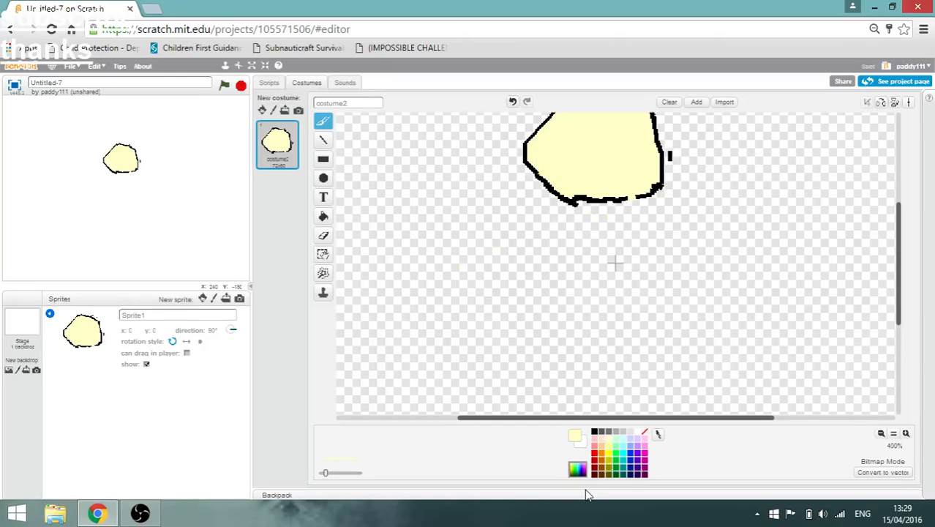
Brush a black body, arms and legs below the head and fill the body black
{"action": "left_click", "coordinate": [594, 431]}
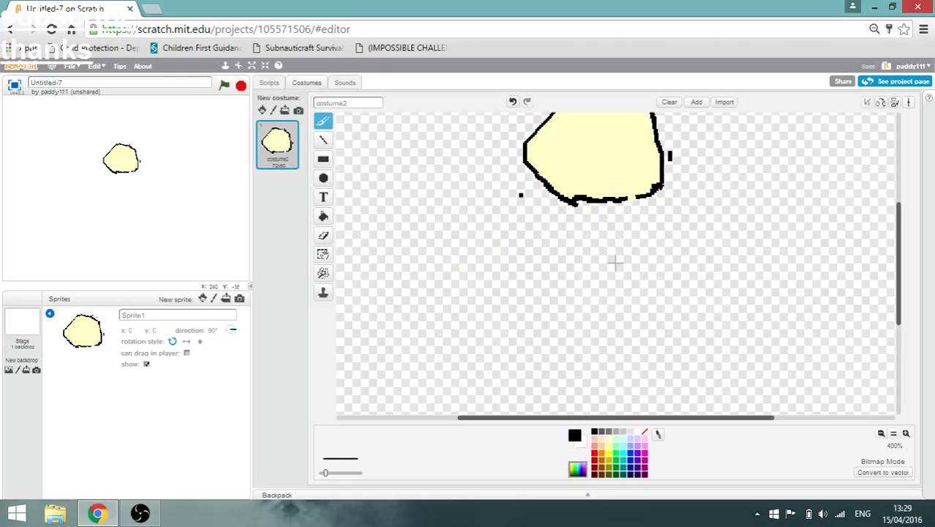
{"action": "left_click_drag", "start_coordinate": [556, 198], "coordinate": [681, 311]}
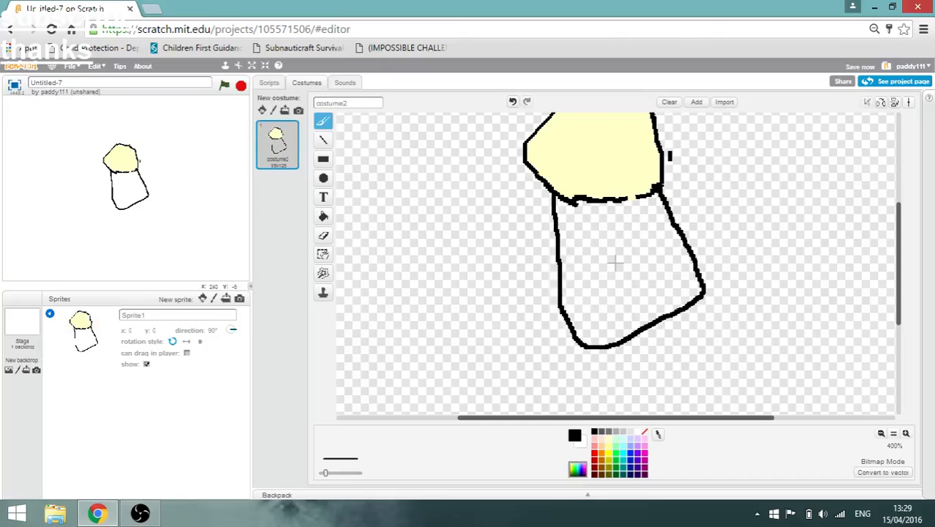
{"action": "left_click_drag", "start_coordinate": [655, 194], "coordinate": [761, 138]}
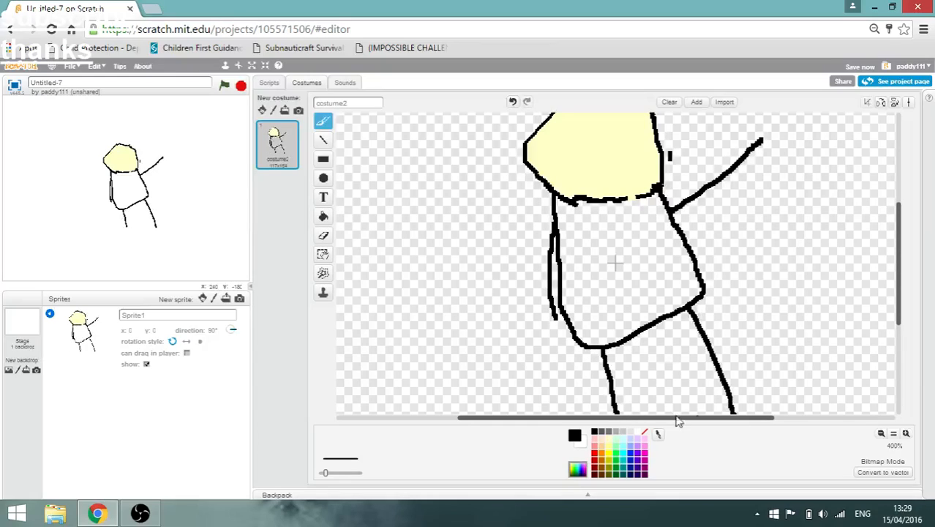
{"action": "left_click", "coordinate": [323, 216]}
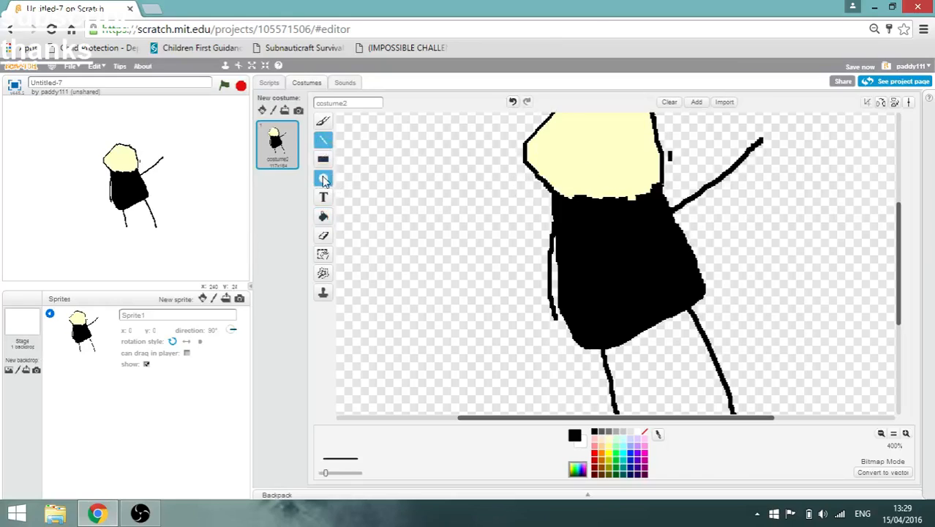
{"action": "left_click", "coordinate": [323, 159]}
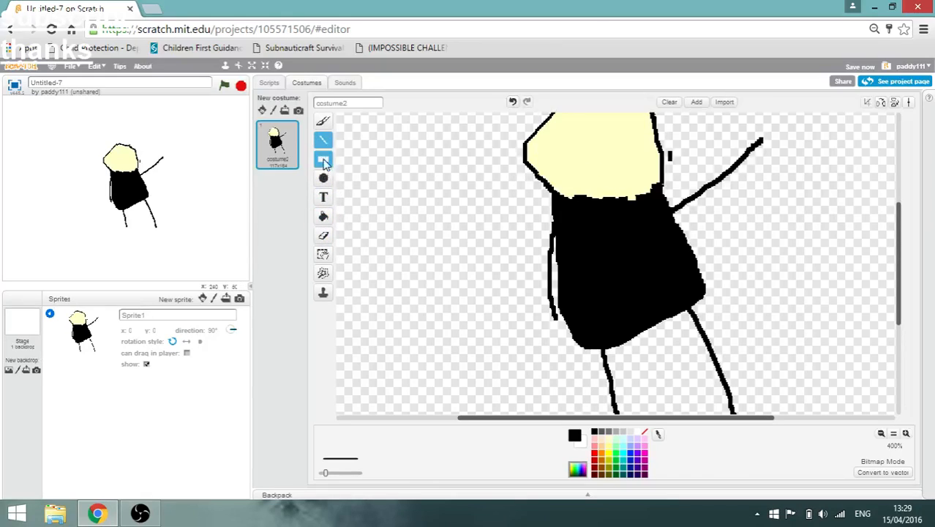
Brush a smiling mouth and round glasses-like eyes onto the stick man's head
{"action": "left_click", "coordinate": [323, 120]}
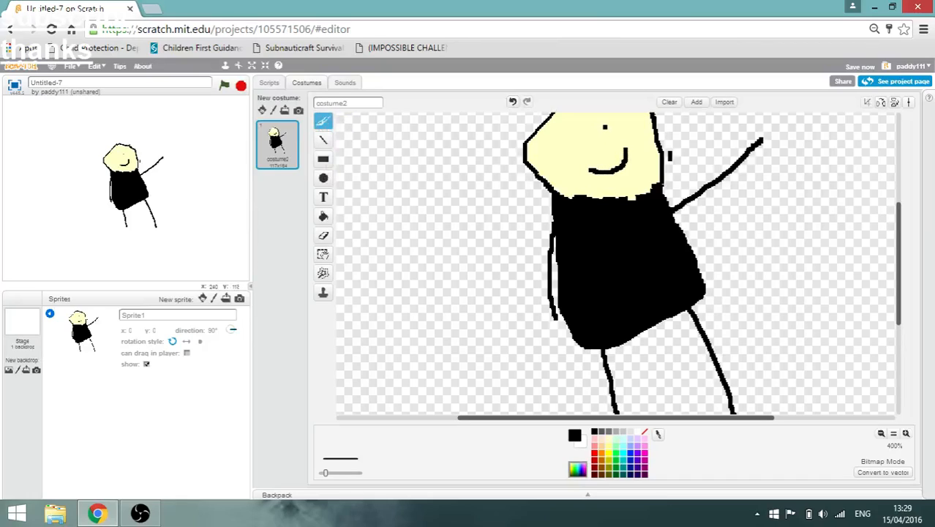
{"action": "left_click", "coordinate": [574, 135]}
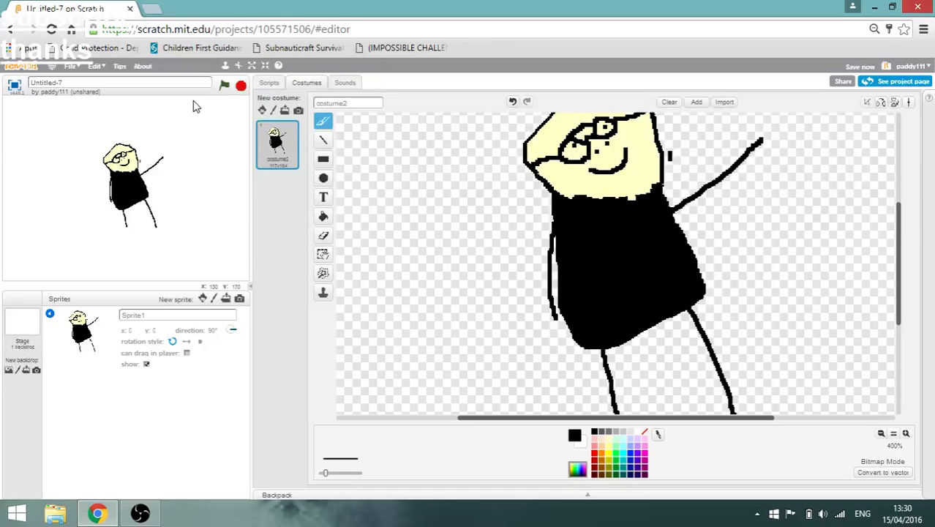
{"action": "left_click", "coordinate": [269, 82]}
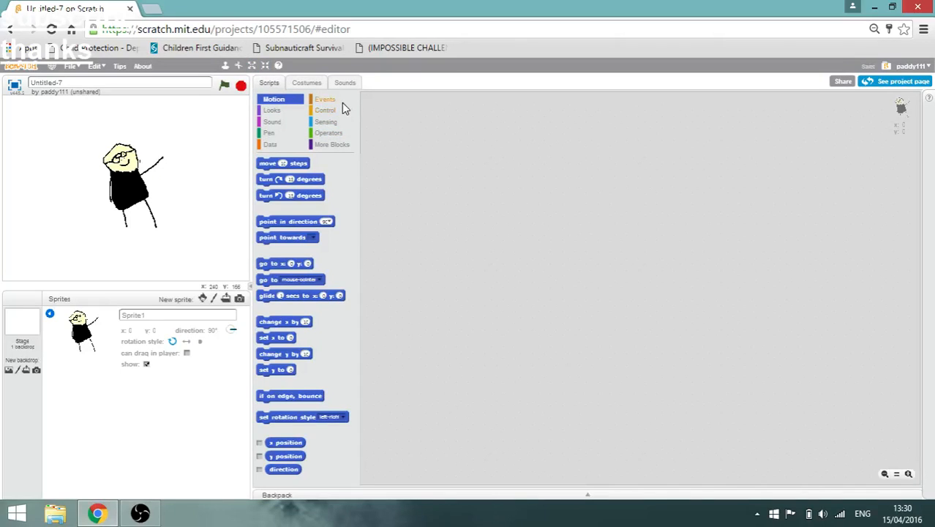
Attach 'go to mouse-pointer' under 'when flag clicked' and test-run the script
{"action": "left_click", "coordinate": [324, 99]}
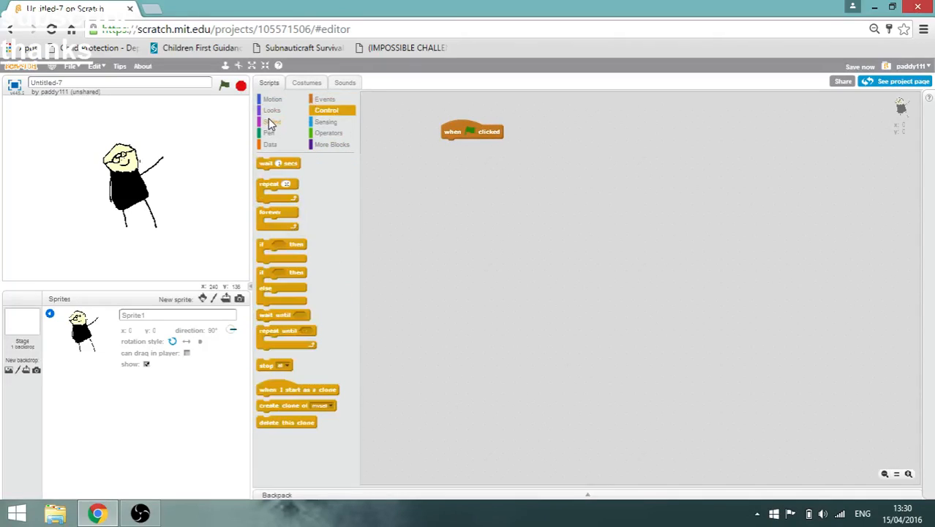
{"action": "left_click", "coordinate": [272, 99]}
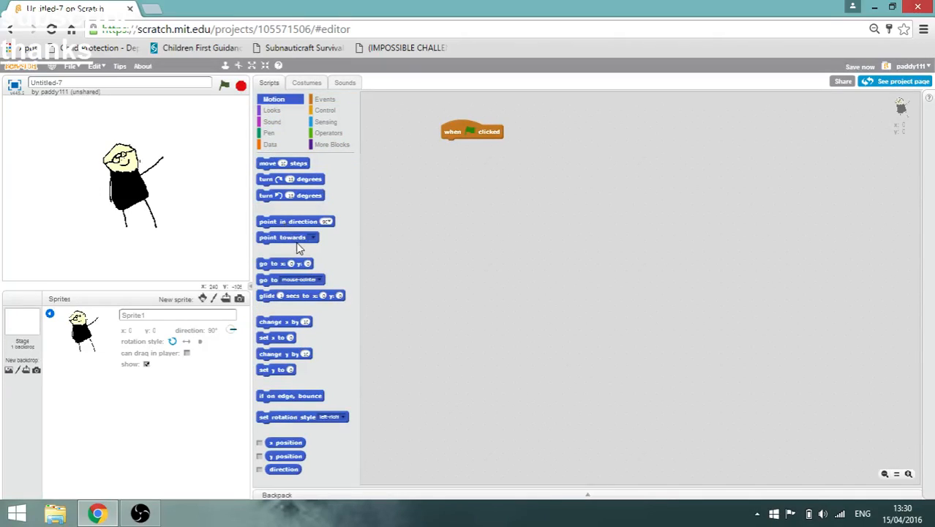
{"action": "left_click_drag", "start_coordinate": [291, 278], "coordinate": [475, 159]}
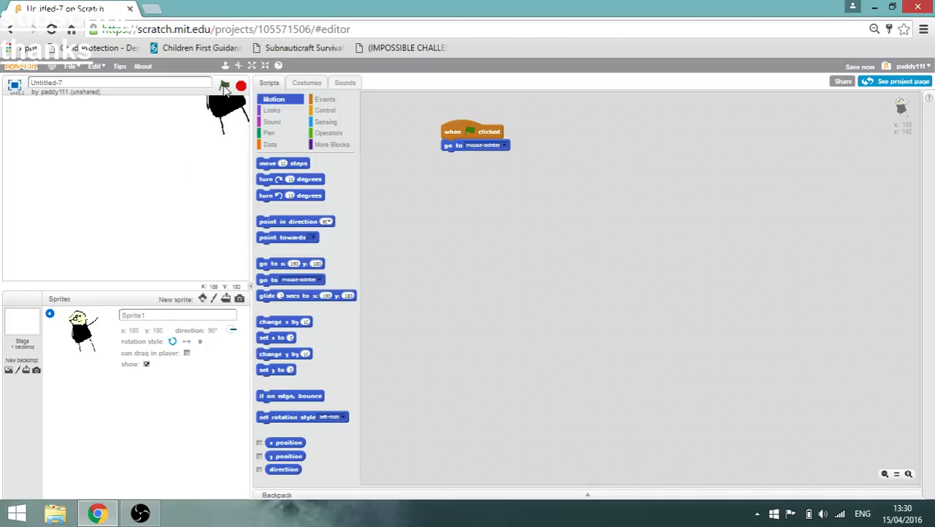
{"action": "left_click", "coordinate": [226, 86]}
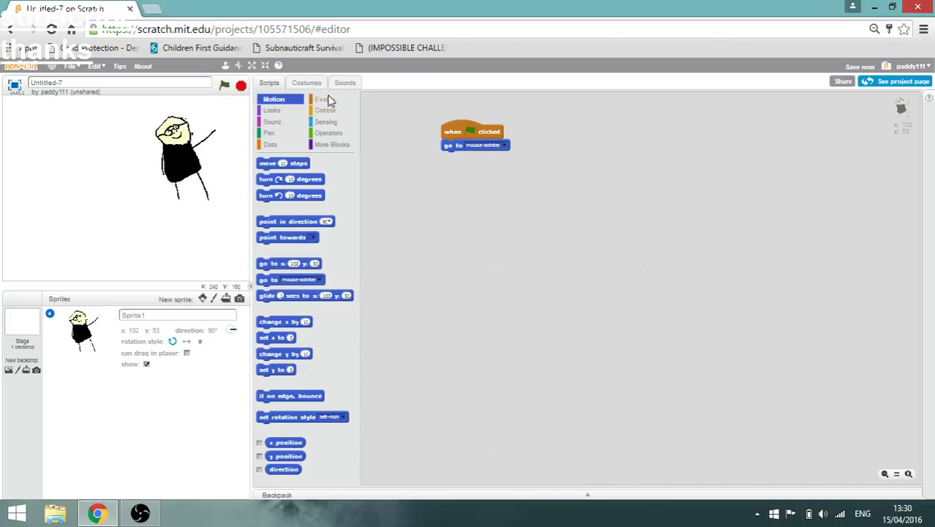
Wrap the 'go to mouse-pointer' block in a 'forever' loop
{"action": "left_click", "coordinate": [324, 99]}
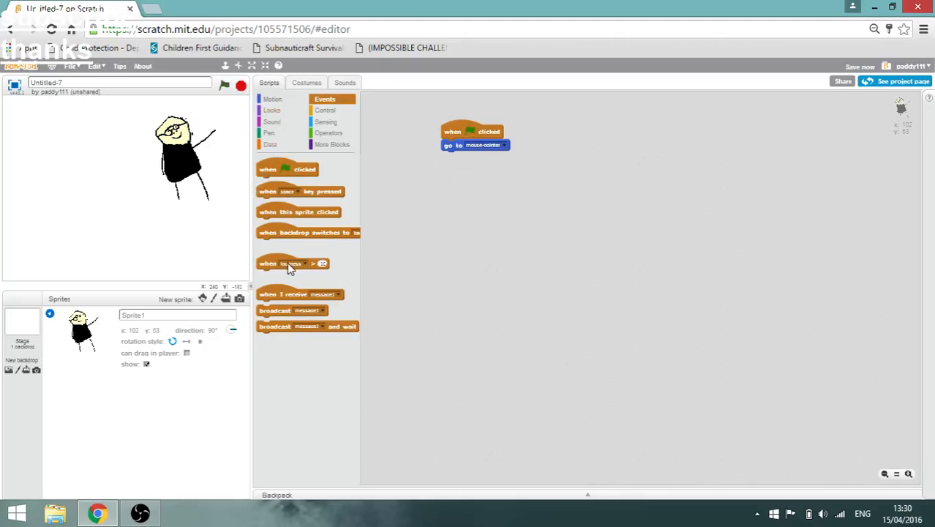
{"action": "left_click", "coordinate": [327, 110]}
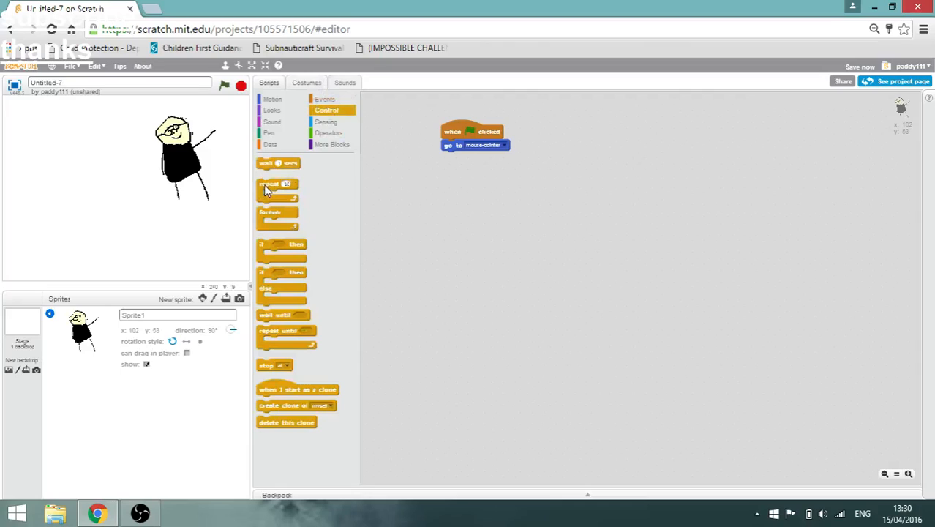
{"action": "left_click_drag", "start_coordinate": [277, 212], "coordinate": [388, 154]}
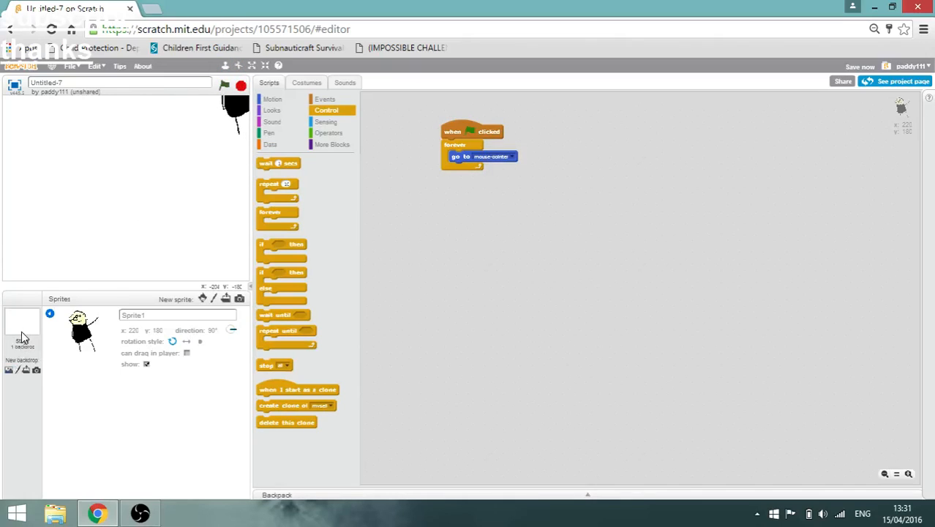
Select the Stage and browse Downloads for the peppapig backdrop image
{"action": "left_click", "coordinate": [22, 328]}
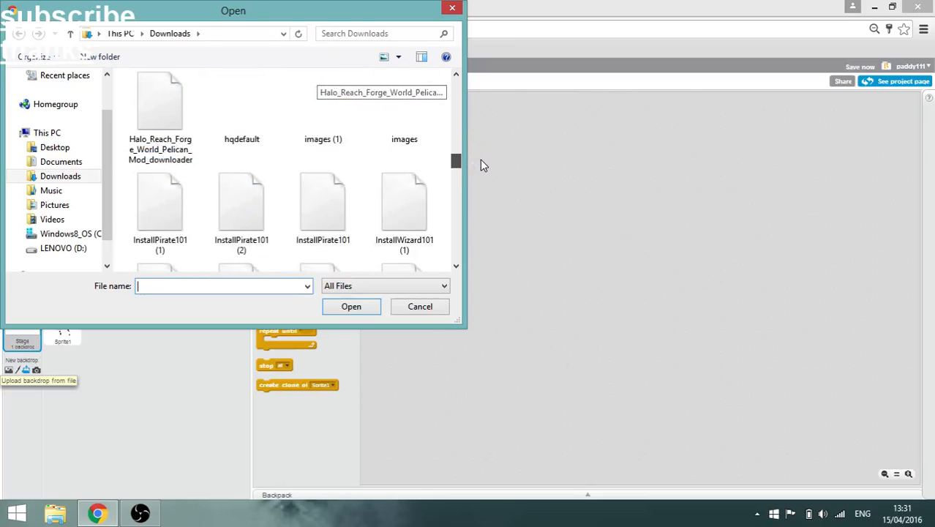
{"action": "scroll", "scroll_direction": "down", "scroll_amount": 3}
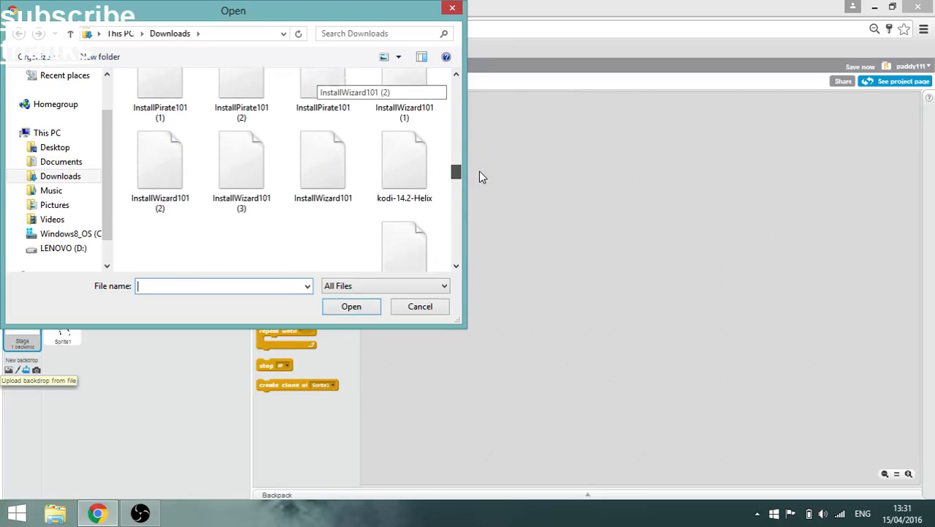
{"action": "scroll", "scroll_direction": "down", "scroll_amount": 3}
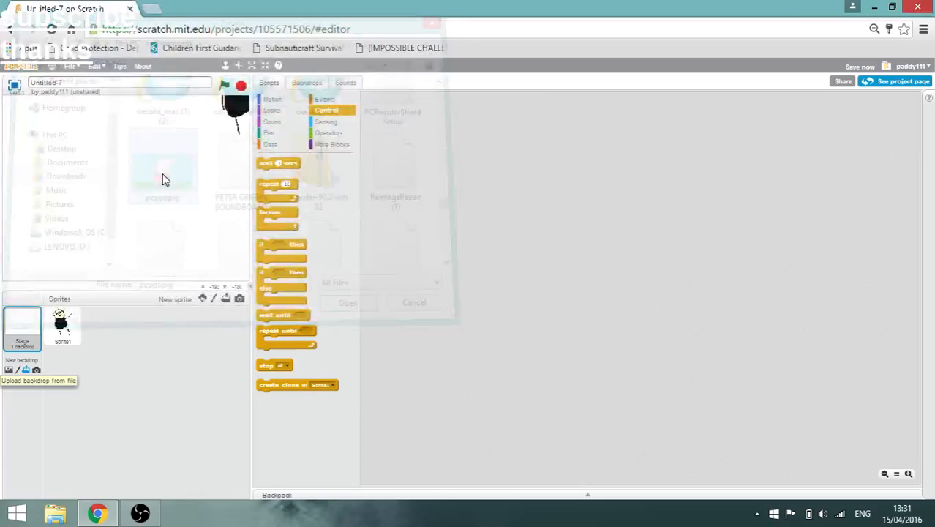
Upload peppapig as a backdrop, draw black eyebrows, and fill Peppa's mouth black
{"action": "left_click", "coordinate": [348, 303]}
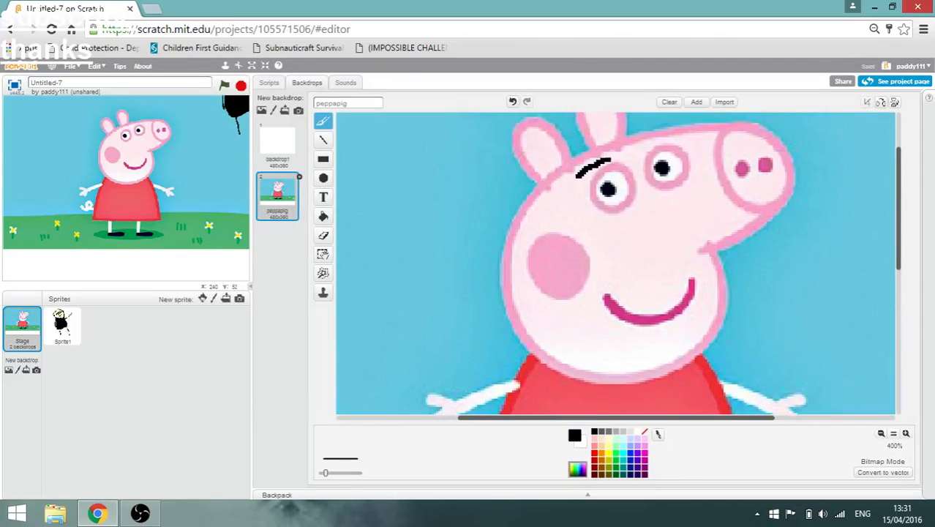
{"action": "left_click_drag", "start_coordinate": [593, 169], "coordinate": [659, 150]}
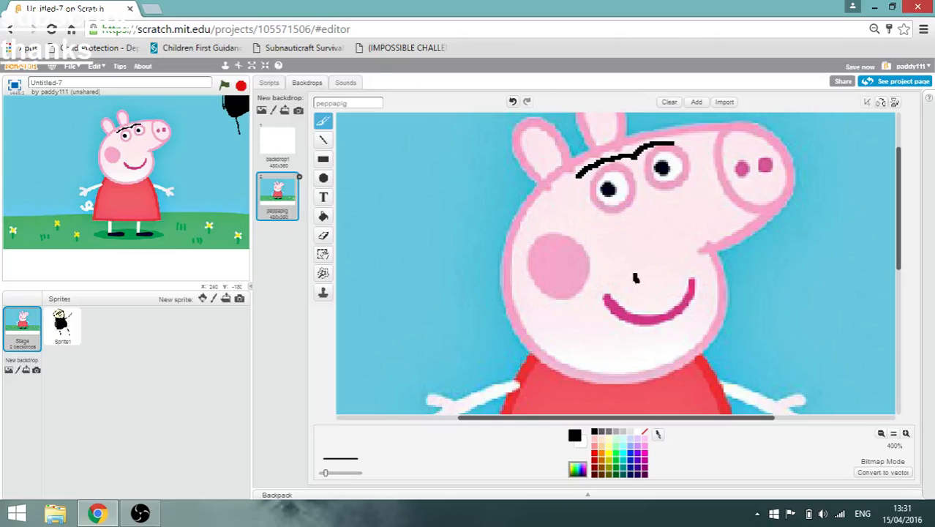
{"action": "left_click_drag", "start_coordinate": [636, 278], "coordinate": [673, 289]}
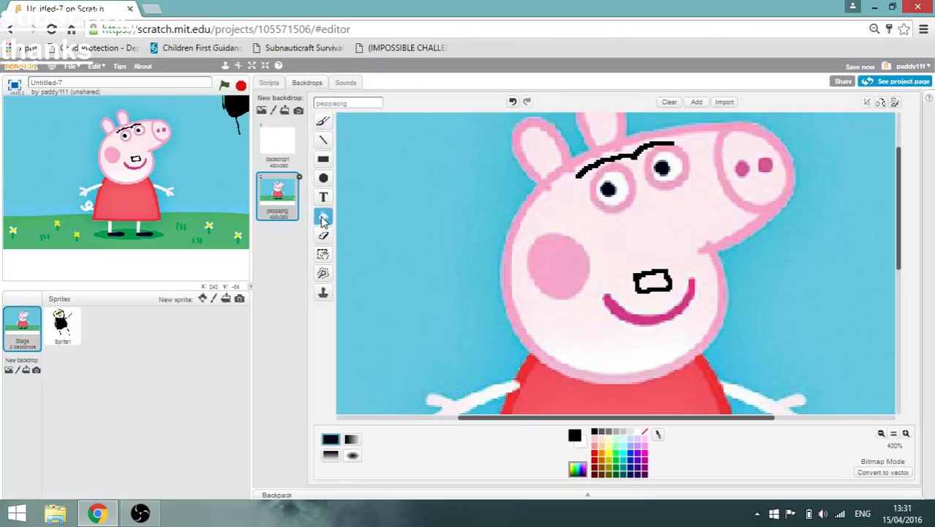
{"action": "left_click", "coordinate": [324, 215]}
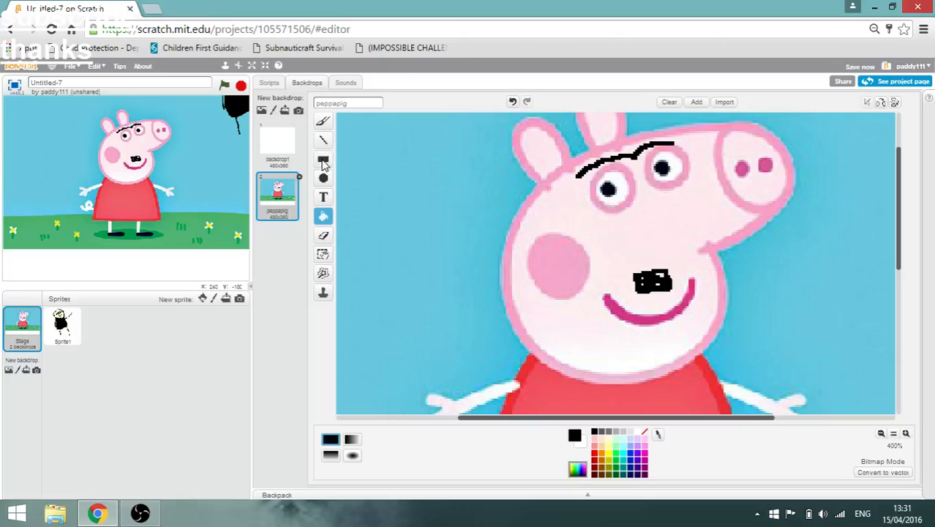
{"action": "left_click", "coordinate": [323, 159]}
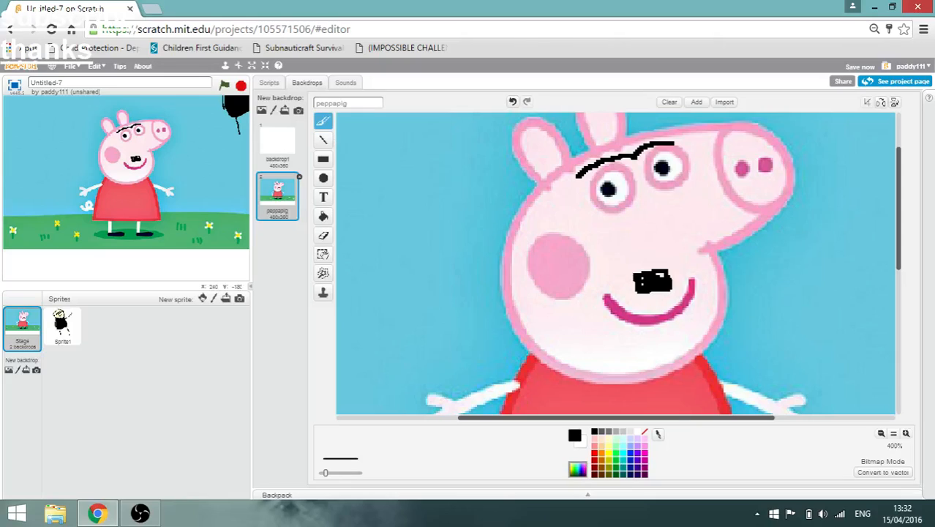
Run the project so the stick man follows the mouse, zoom out, and brush a left pole line
{"action": "left_click", "coordinate": [763, 335]}
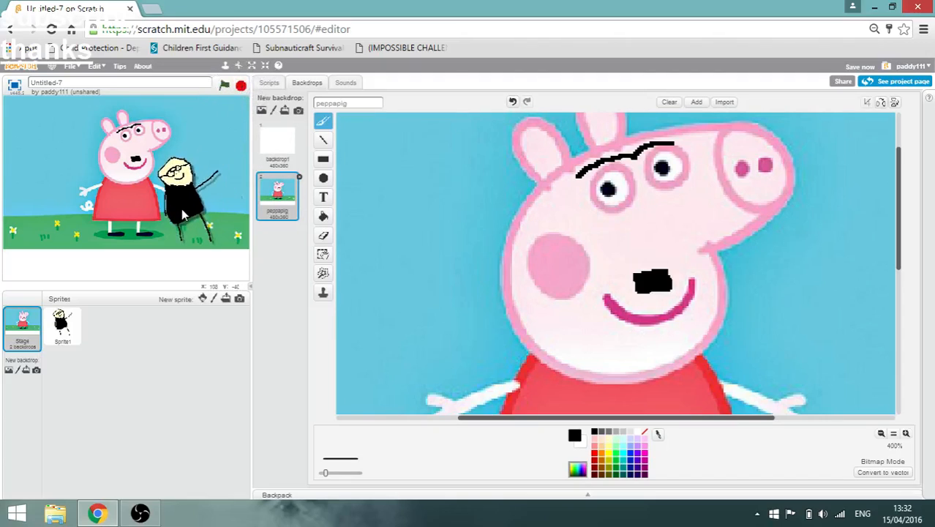
{"action": "left_click_drag", "start_coordinate": [183, 186], "coordinate": [43, 183]}
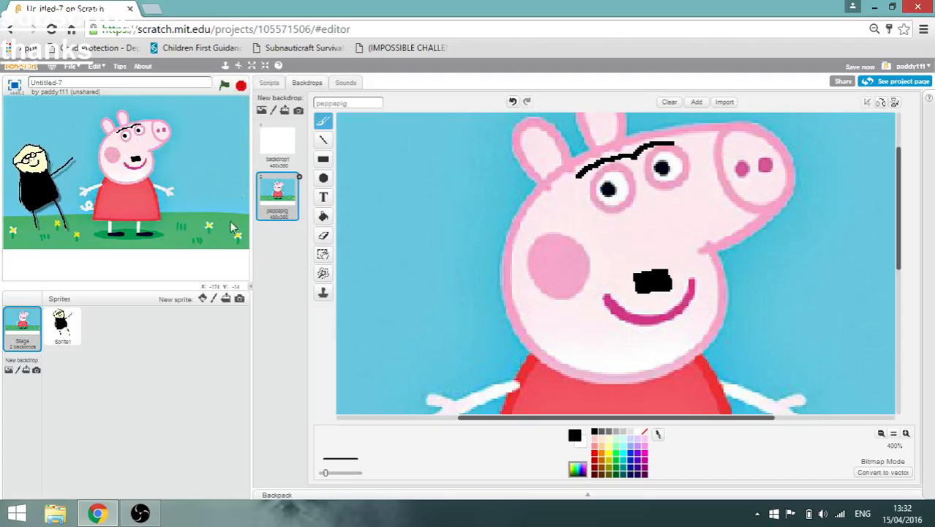
{"action": "left_click", "coordinate": [62, 326]}
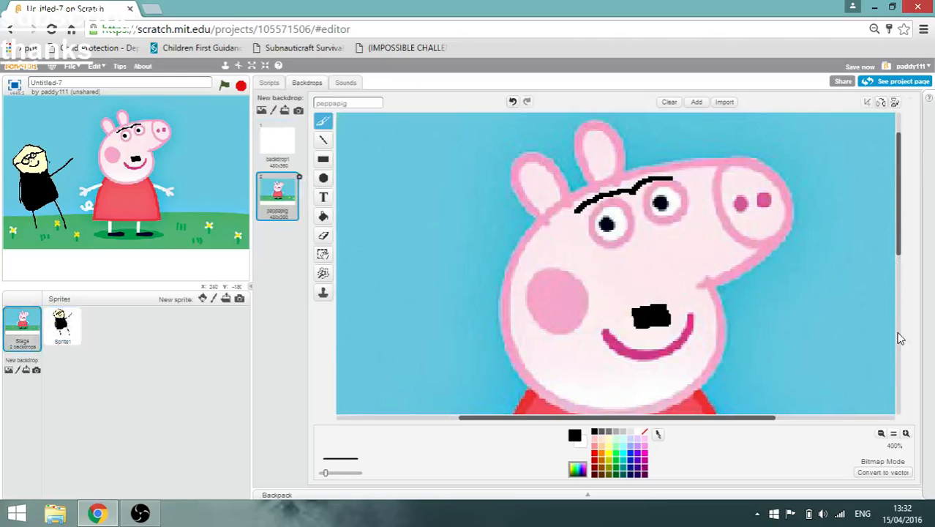
{"action": "left_click", "coordinate": [906, 433]}
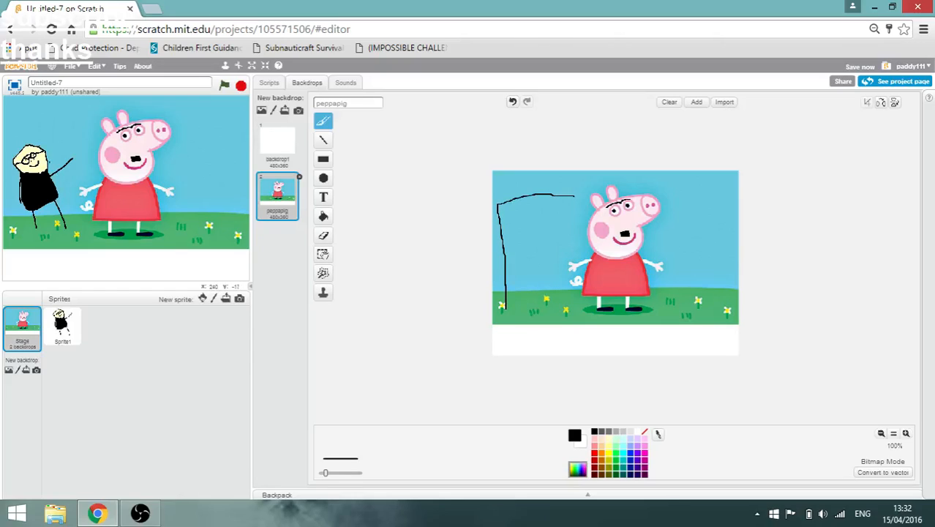
Brush the black flag outline from the pole top and zoom in to 400%
{"action": "left_click_drag", "start_coordinate": [579, 205], "coordinate": [505, 241]}
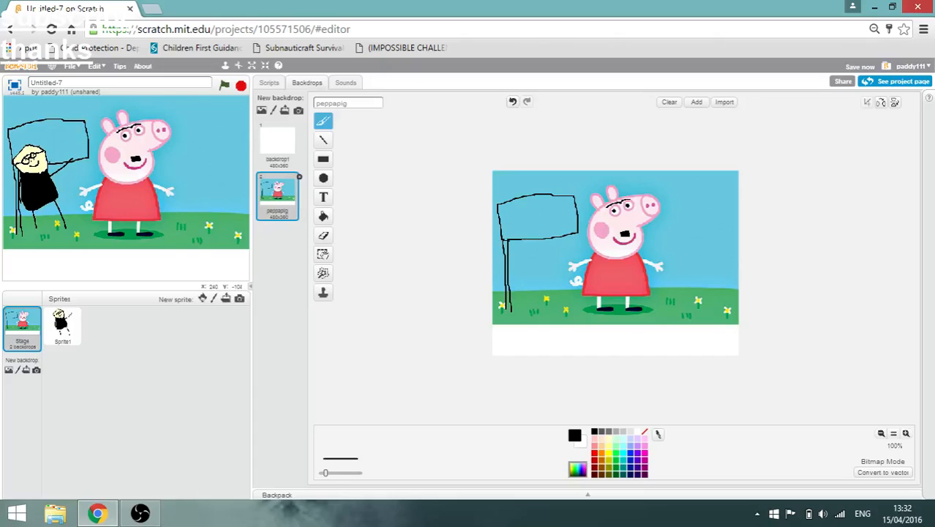
{"action": "mouse_move", "coordinate": [609, 450]}
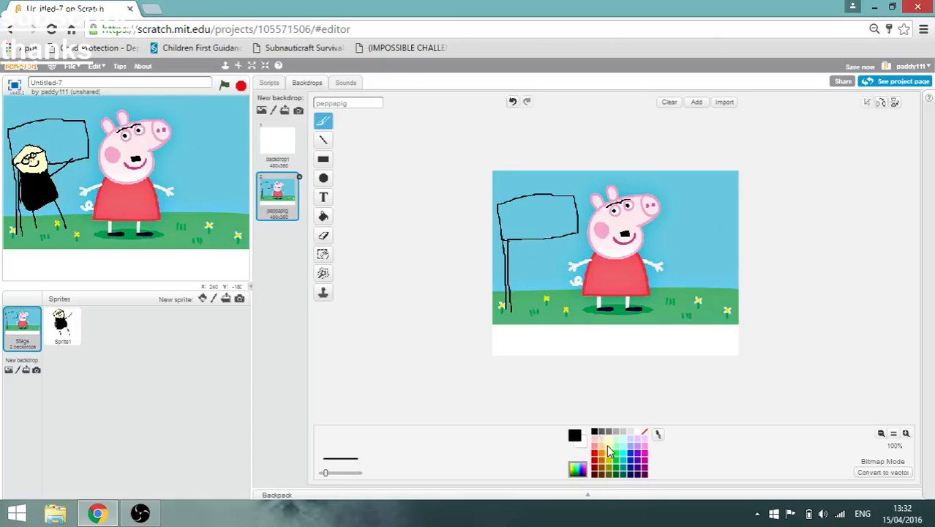
{"action": "left_click", "coordinate": [907, 433]}
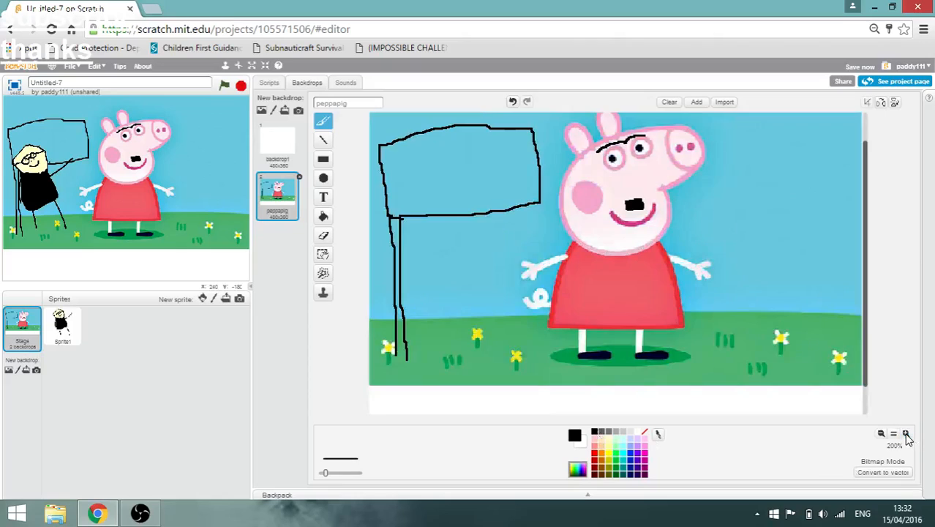
{"action": "left_click", "coordinate": [907, 433]}
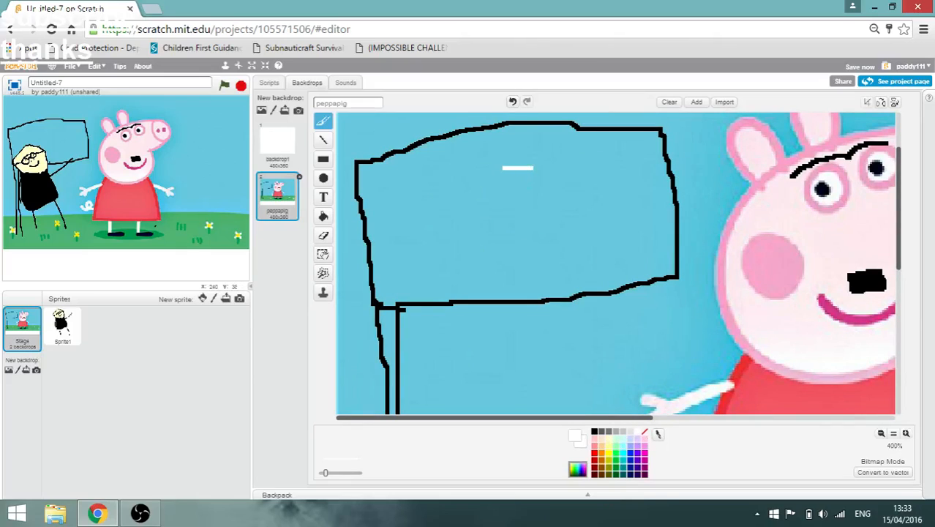
Draw a white oval inside the flag and set the fill color to red
{"action": "left_click_drag", "start_coordinate": [527, 168], "coordinate": [498, 271]}
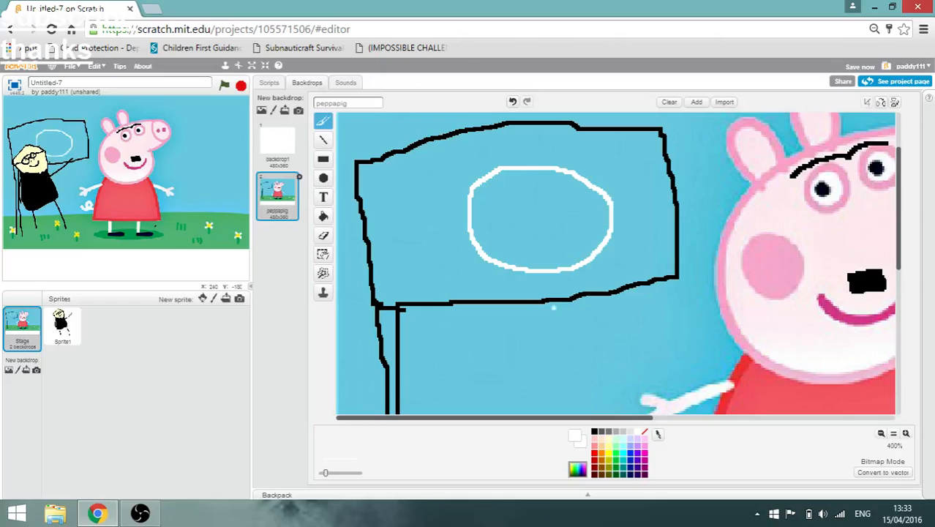
{"action": "left_click", "coordinate": [324, 235]}
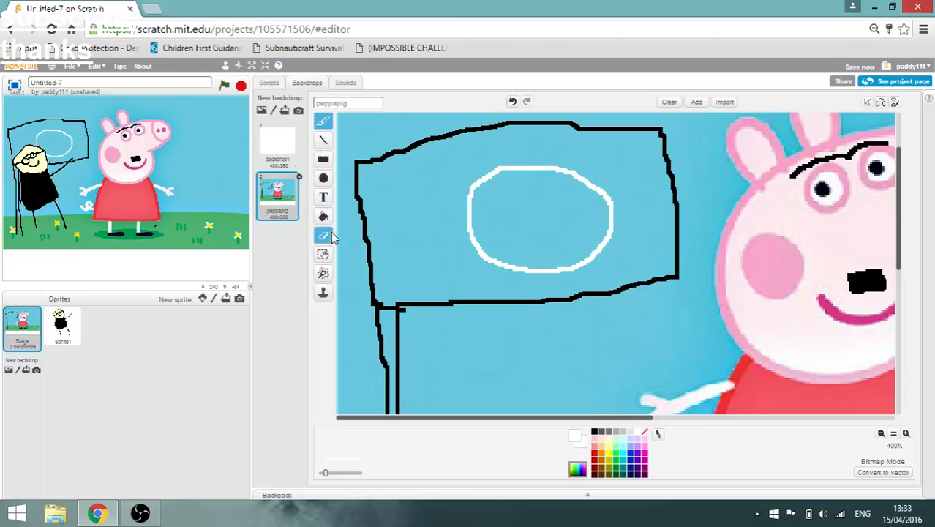
{"action": "left_click", "coordinate": [322, 216]}
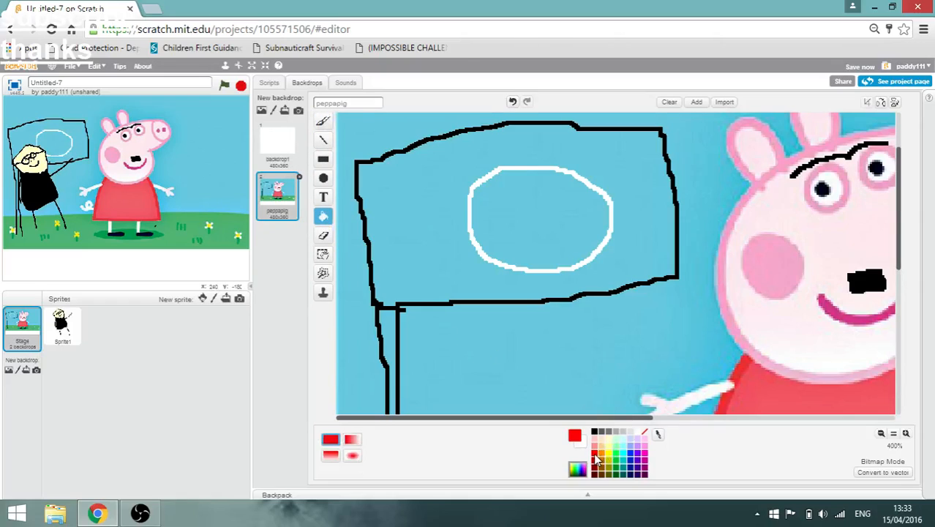
{"action": "mouse_move", "coordinate": [454, 238]}
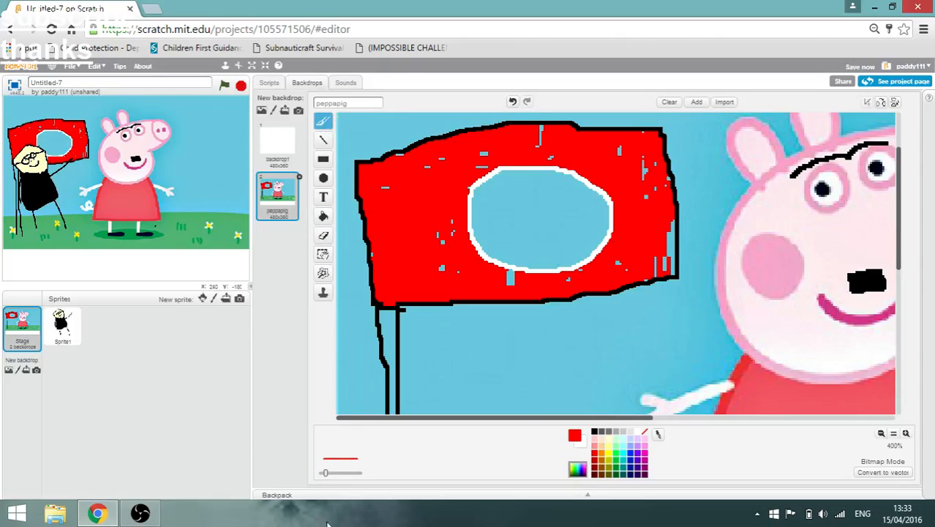
{"action": "mouse_move", "coordinate": [340, 461]}
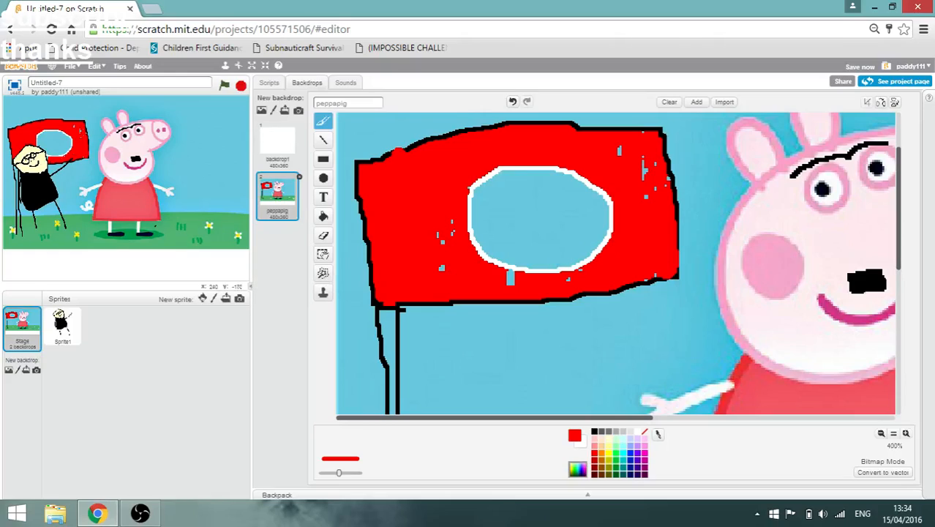
Patch the gaps in the red flag and fill the oval around the black symbol white
{"action": "left_click", "coordinate": [594, 432]}
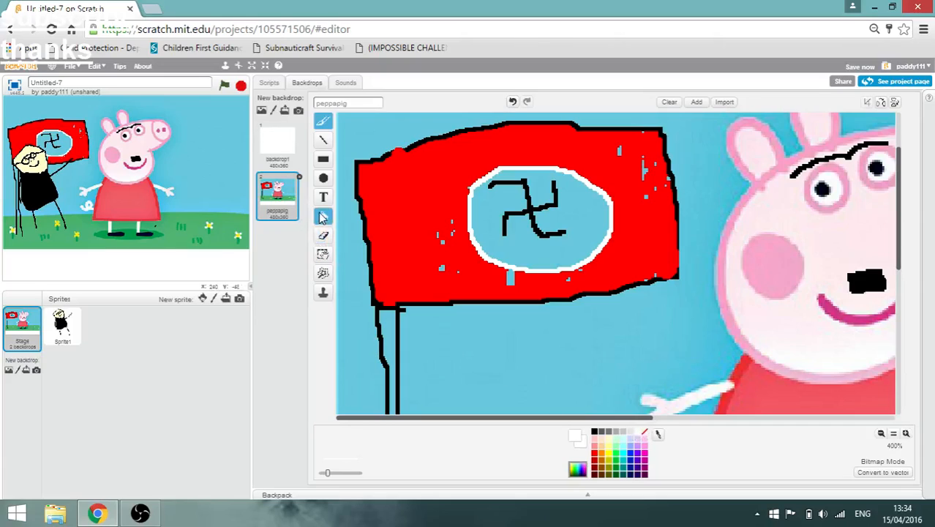
{"action": "left_click", "coordinate": [323, 216]}
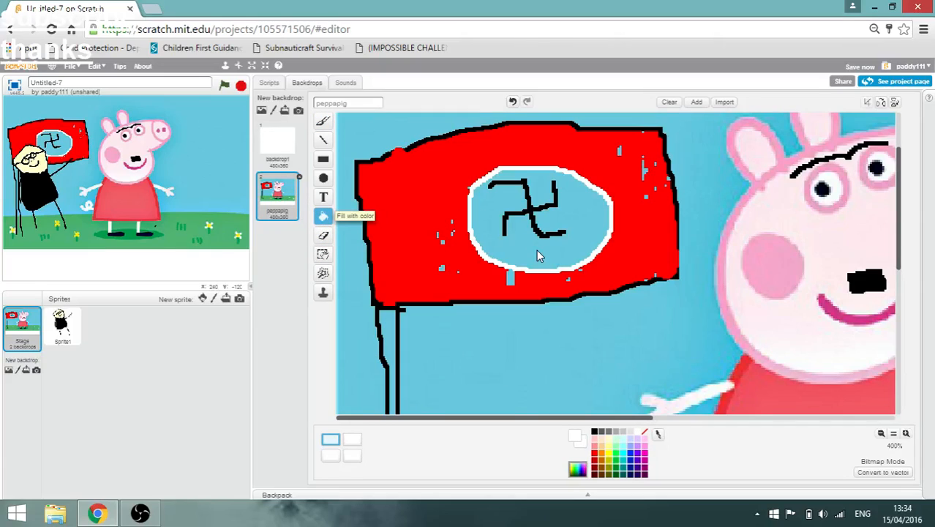
{"action": "left_click", "coordinate": [538, 253]}
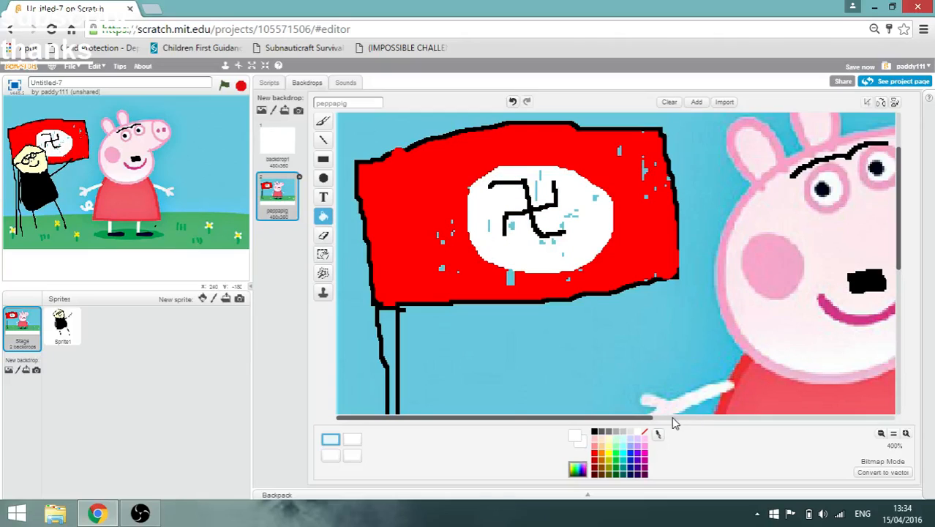
{"action": "mouse_move", "coordinate": [622, 368]}
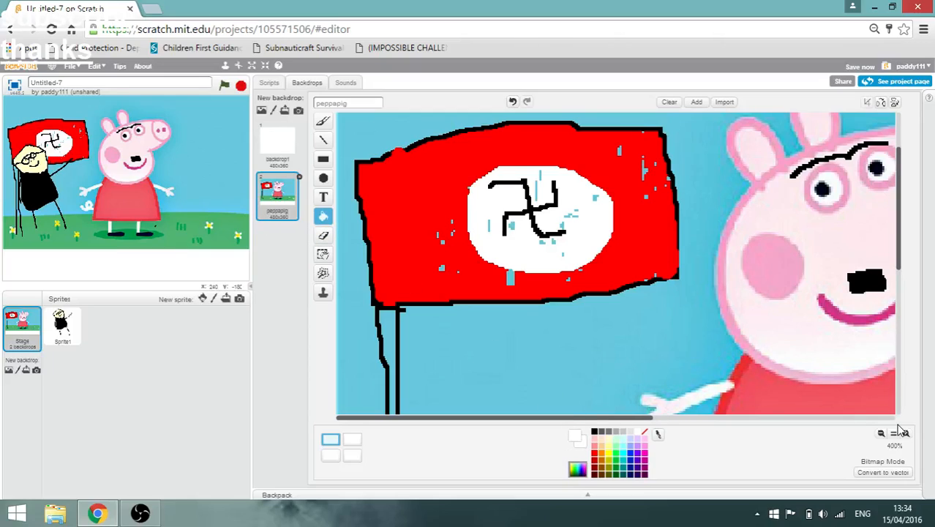
Zoom out and save the stage picture as 'stage' PNG in Downloads
{"action": "left_click", "coordinate": [906, 432]}
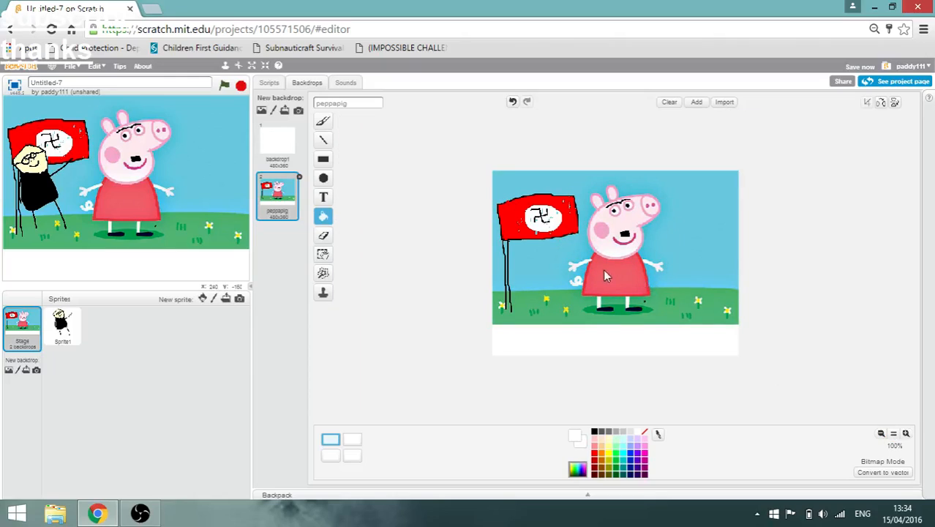
{"action": "mouse_move", "coordinate": [286, 204]}
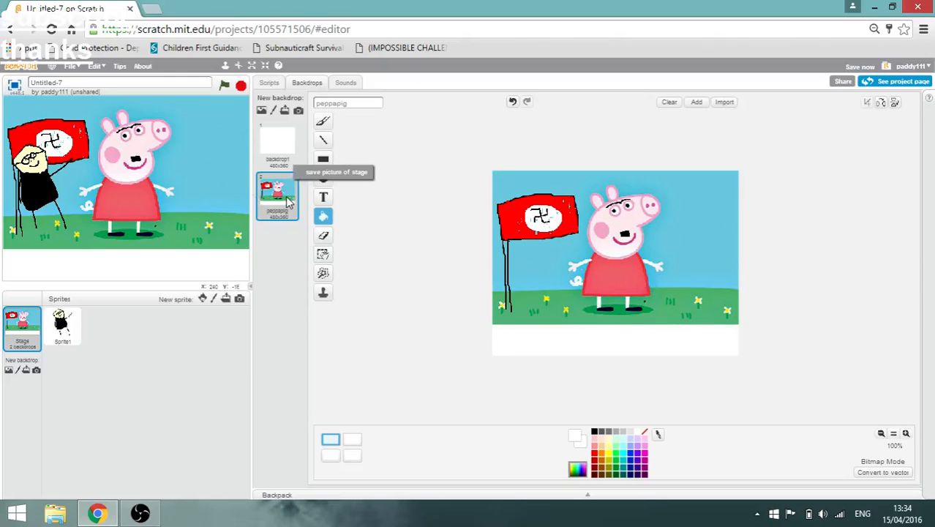
{"action": "mouse_move", "coordinate": [307, 181]}
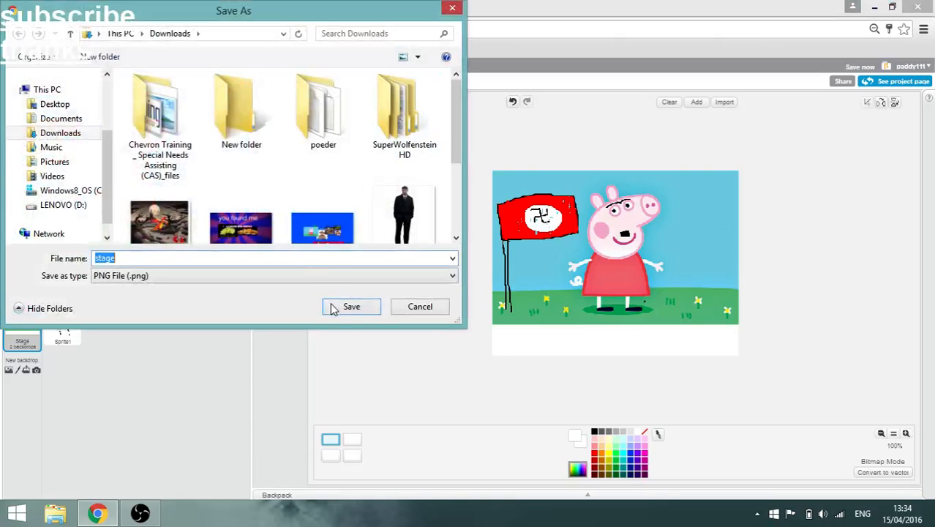
{"action": "left_click", "coordinate": [352, 306]}
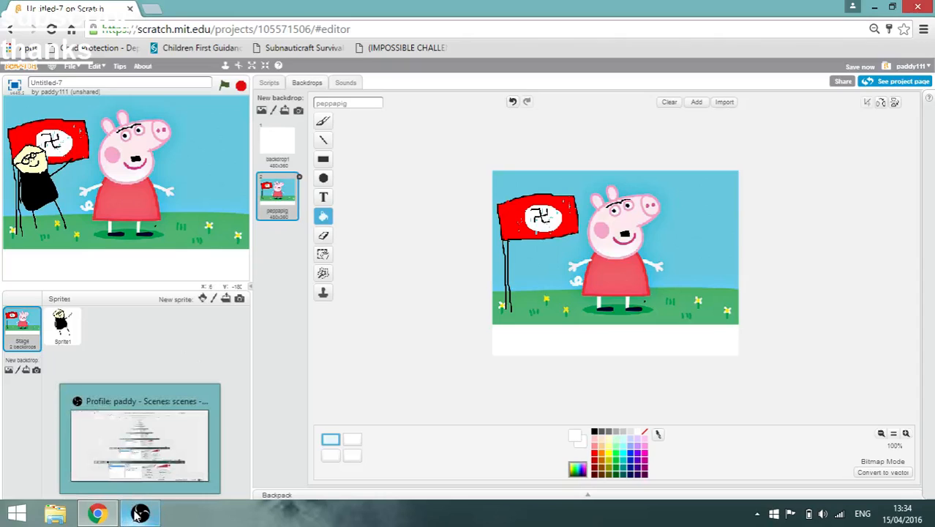
{"action": "left_click", "coordinate": [140, 513]}
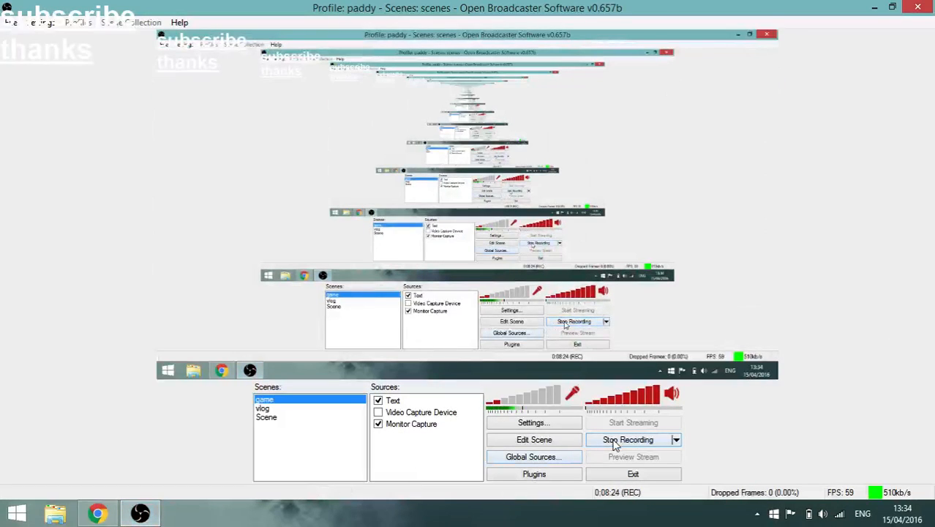